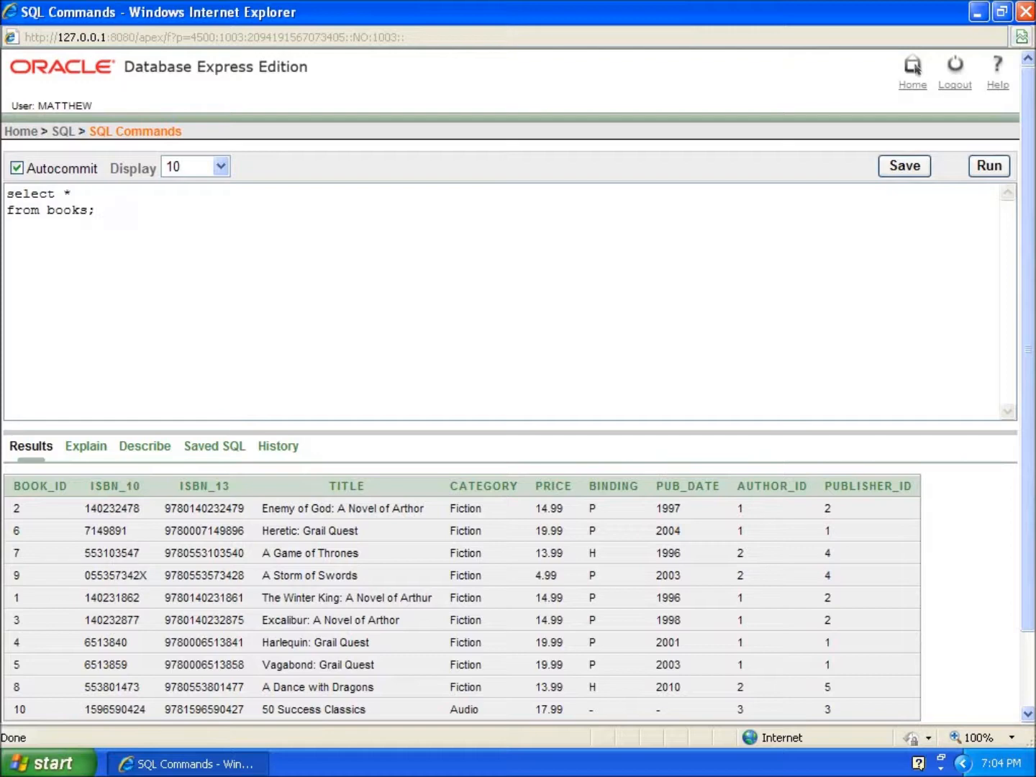
Drop the trailing semicolon after 'books' and start a new line for a WHERE clause.
{"action": "left_click", "coordinate": [98, 210]}
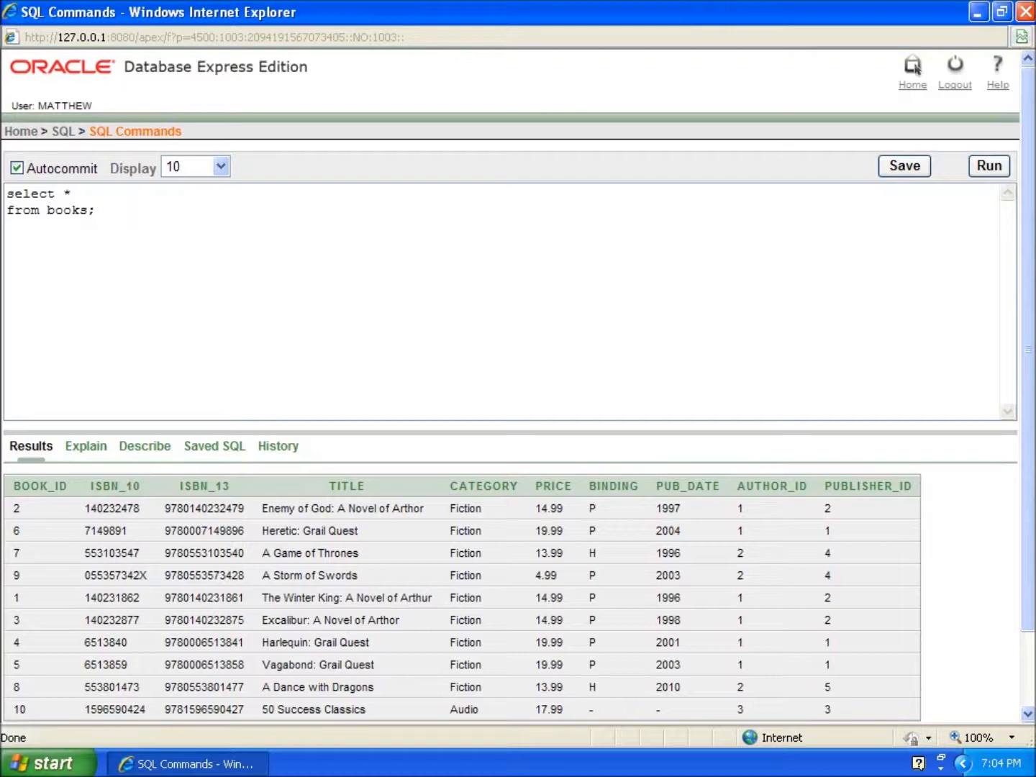
{"action": "mouse_move", "coordinate": [638, 518]}
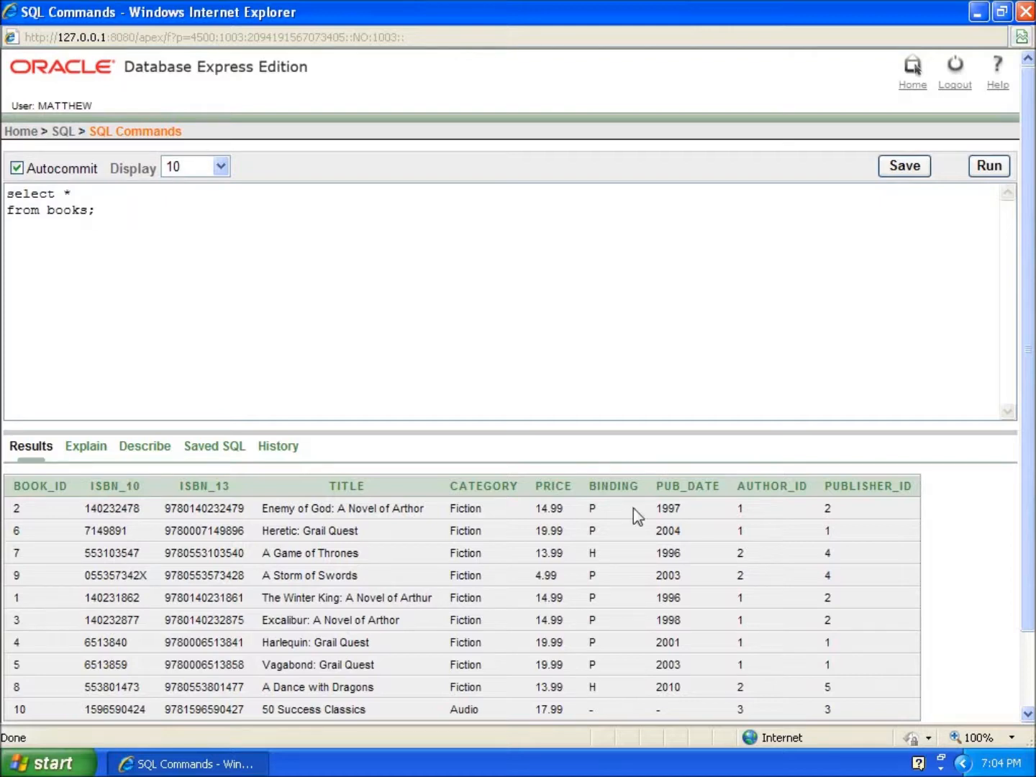
{"action": "mouse_move", "coordinate": [342, 516]}
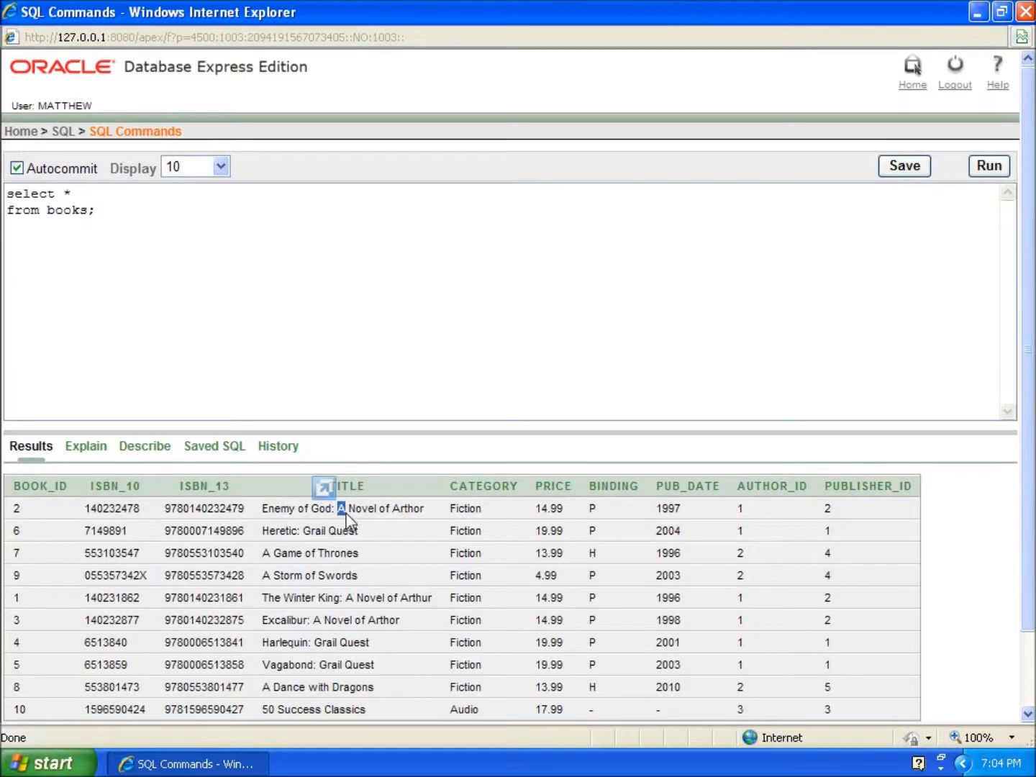
{"action": "mouse_move", "coordinate": [285, 554]}
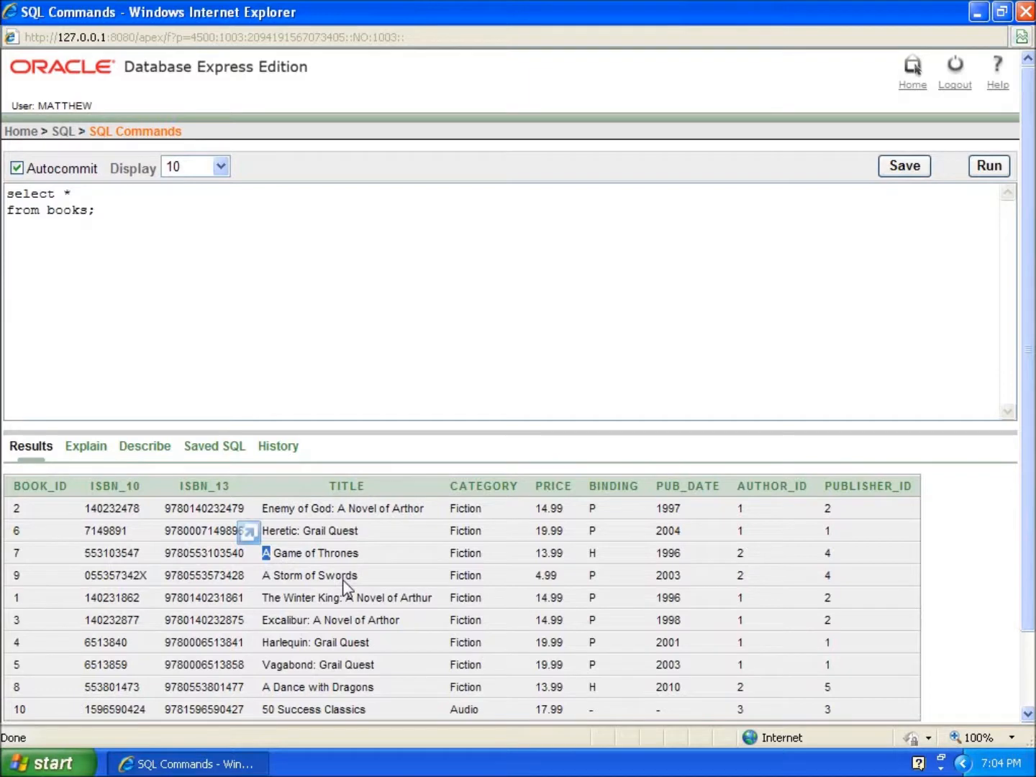
{"action": "mouse_move", "coordinate": [216, 351]}
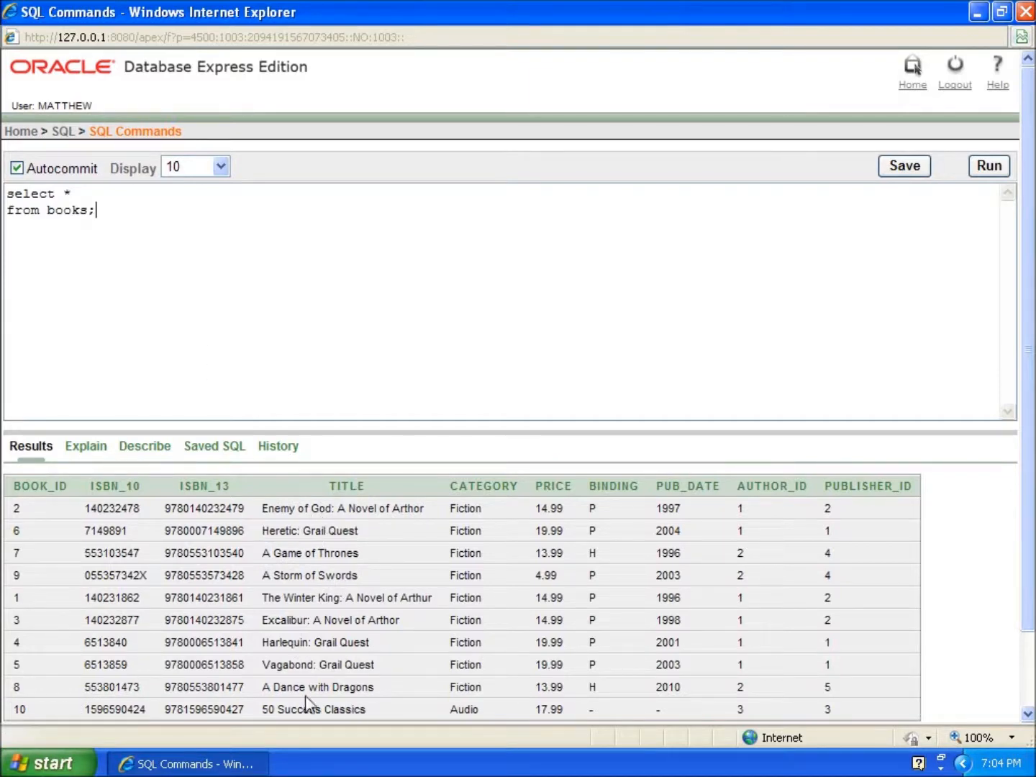
{"action": "mouse_move", "coordinate": [118, 251]}
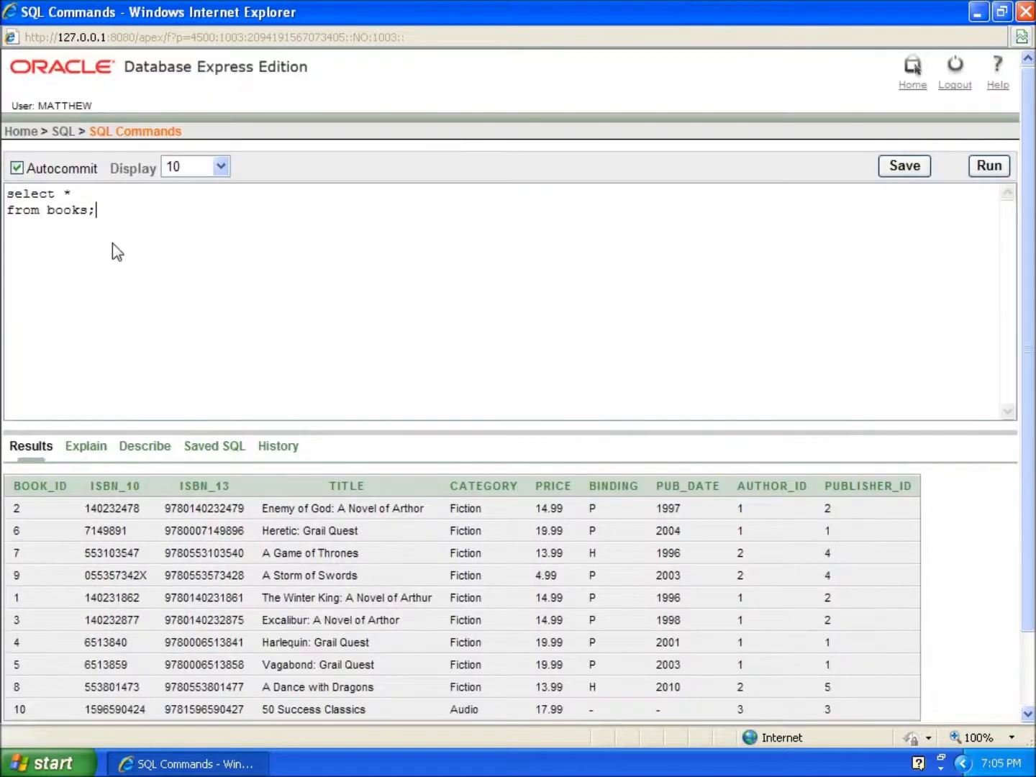
{"action": "mouse_move", "coordinate": [114, 244]}
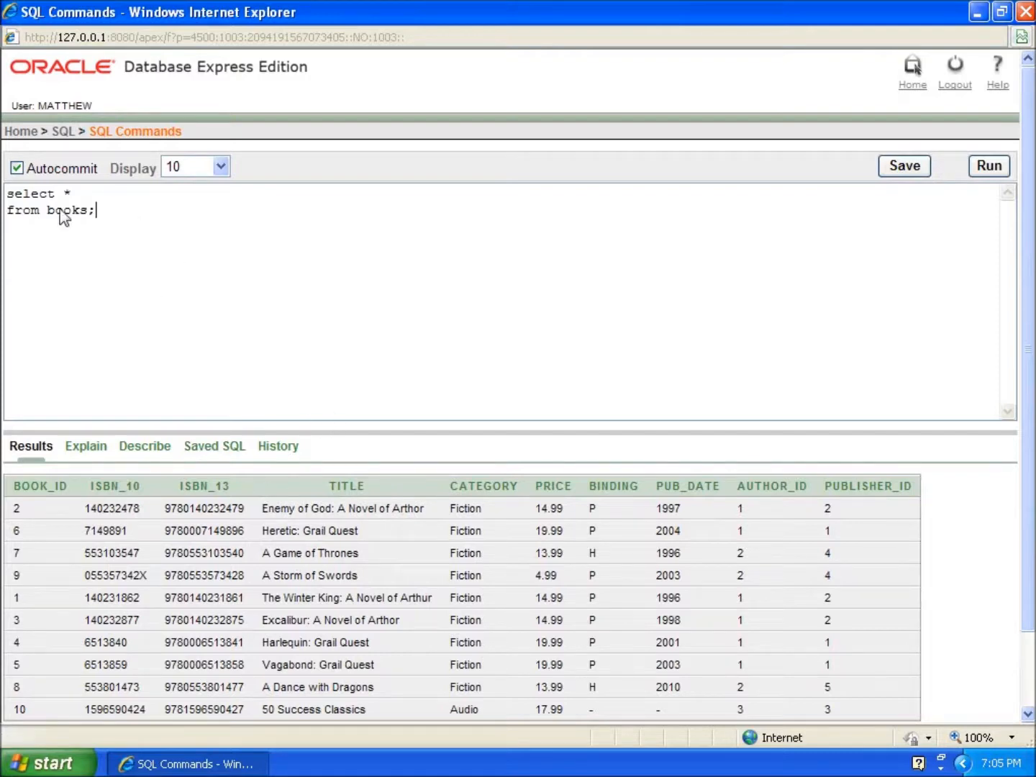
{"action": "mouse_move", "coordinate": [63, 207]}
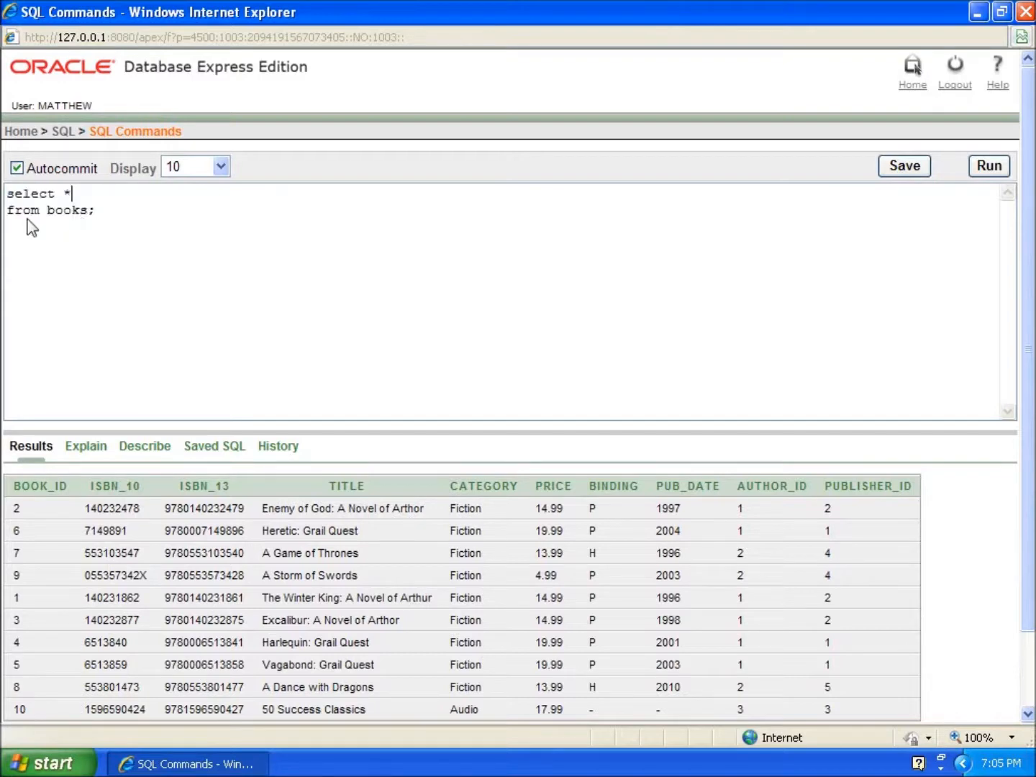
{"action": "double_click", "coordinate": [67, 193]}
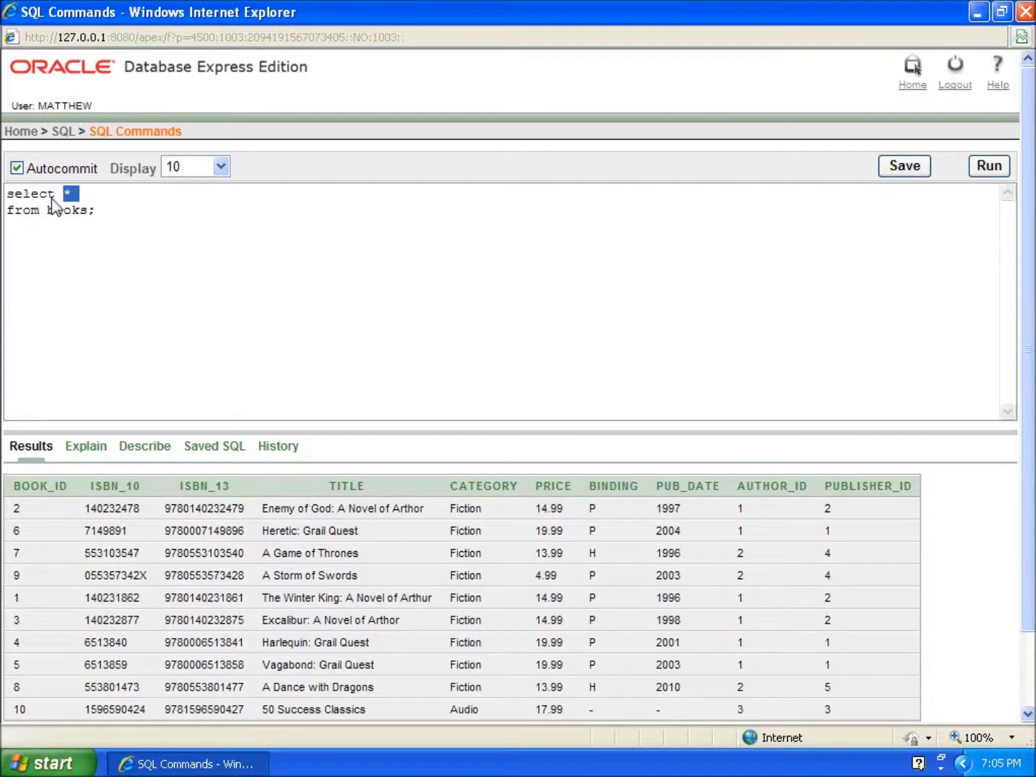
{"action": "mouse_move", "coordinate": [81, 202]}
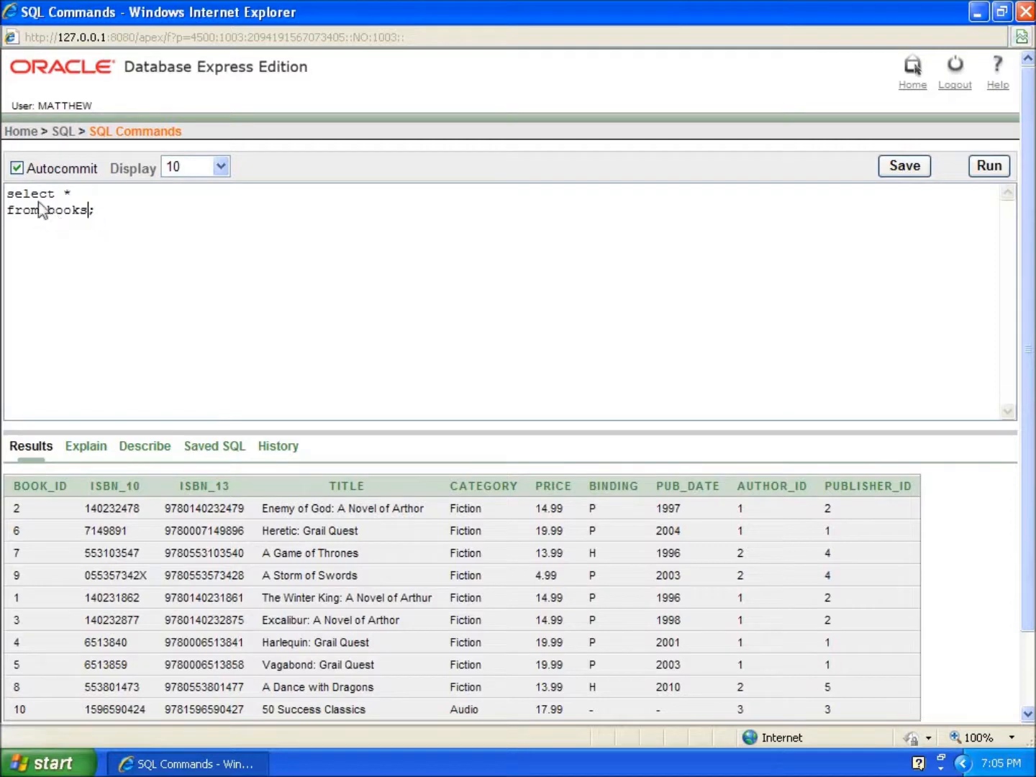
{"action": "mouse_move", "coordinate": [98, 218]}
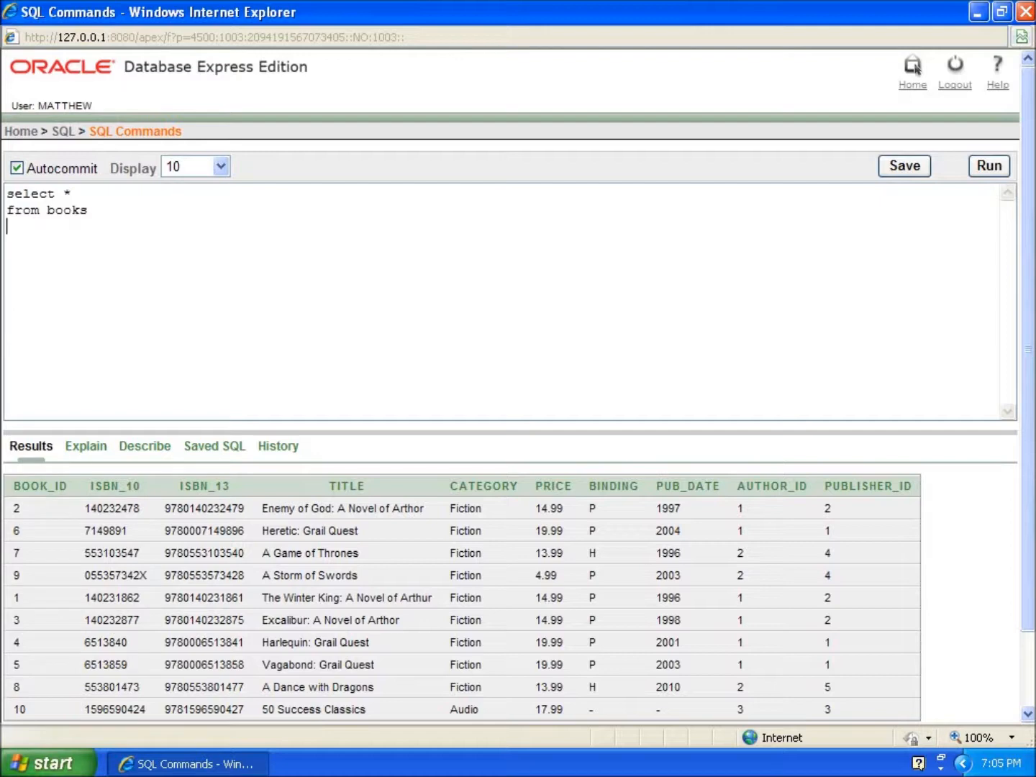
{"action": "mouse_move", "coordinate": [36, 245]}
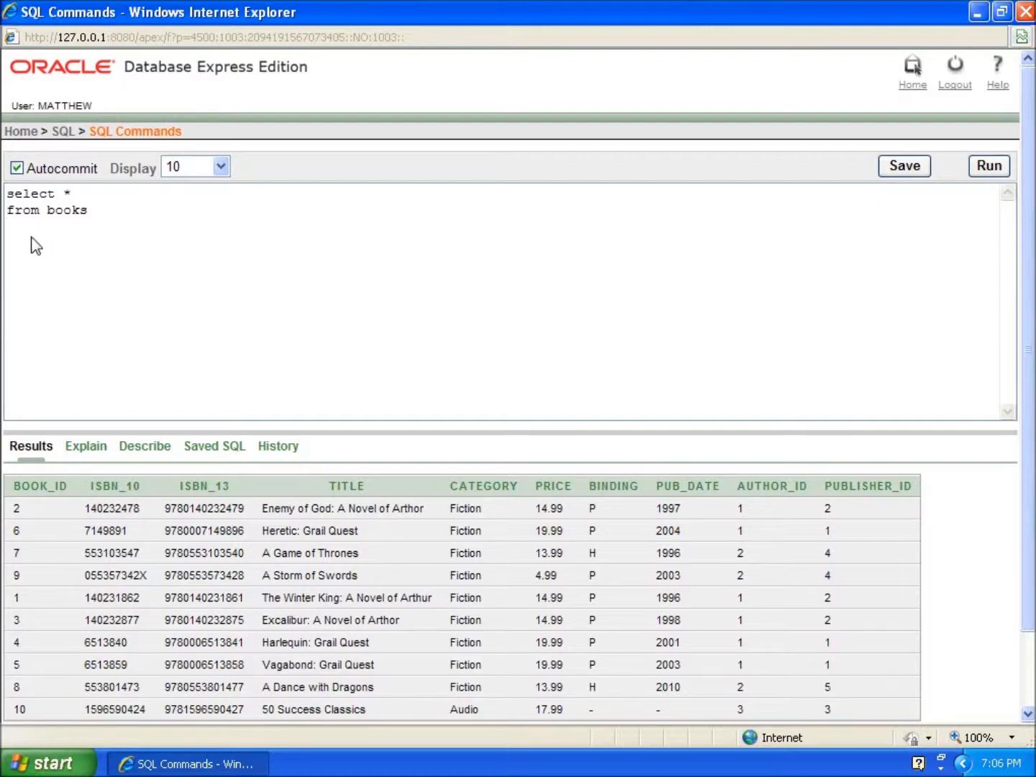
Add WHERE TITLE LIKE 'A %' to the books query and run it, returning three rows.
{"action": "type", "text": "WHERE"}
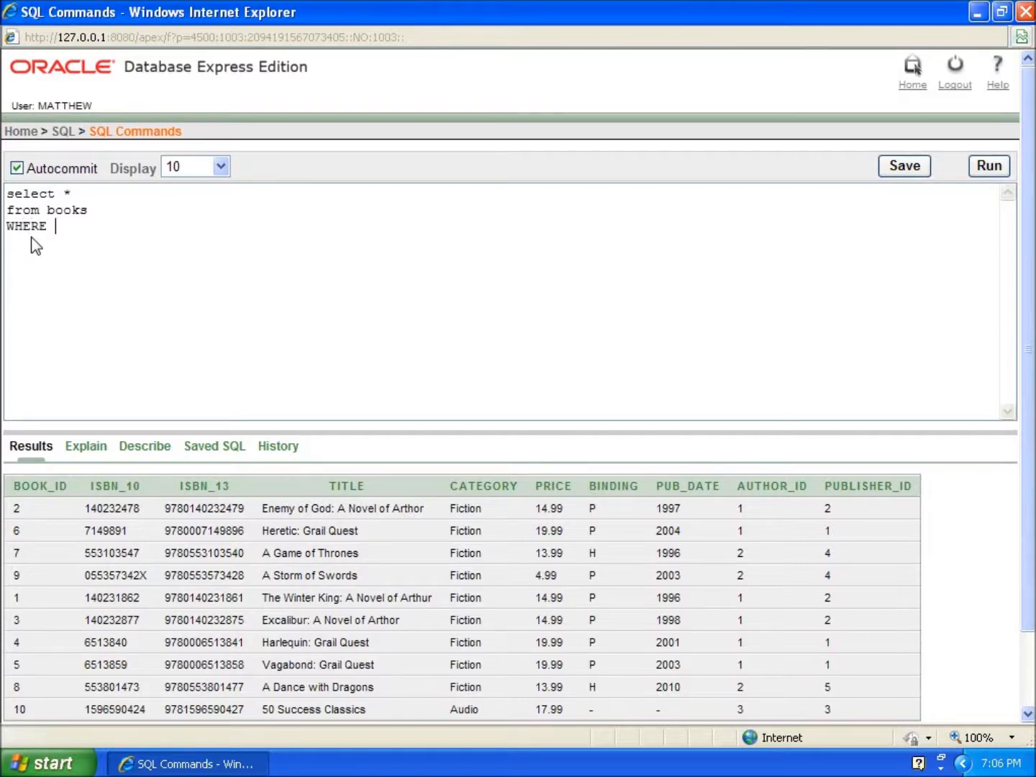
{"action": "type", "text": "TITL"}
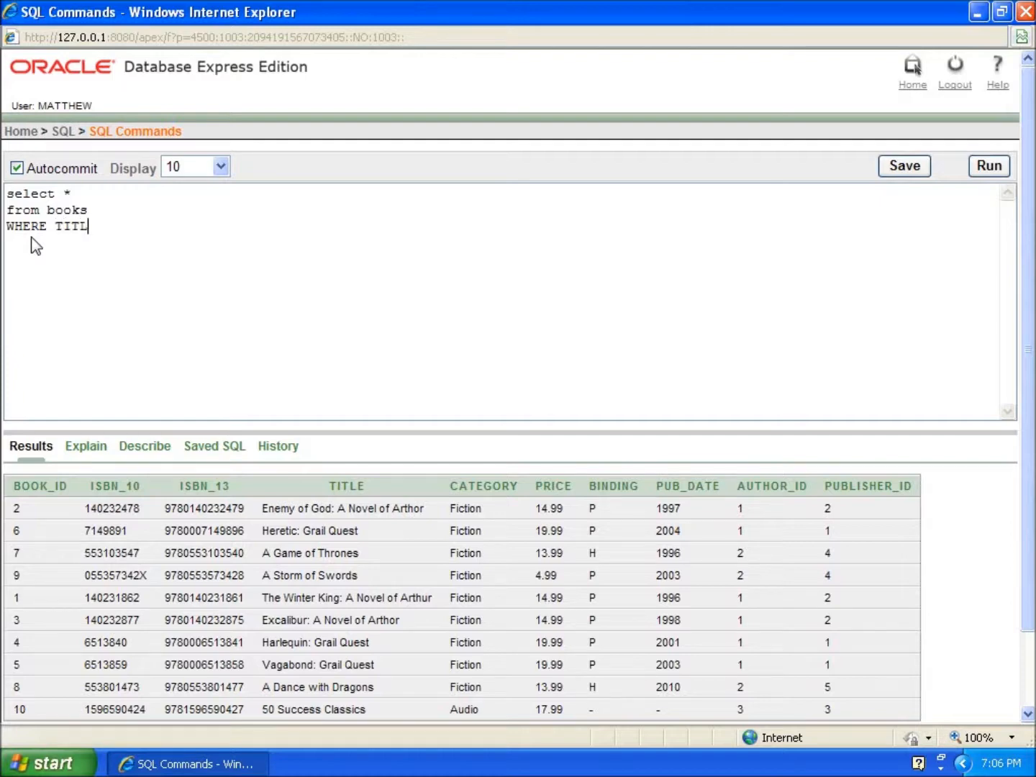
{"action": "type", "text": "E"}
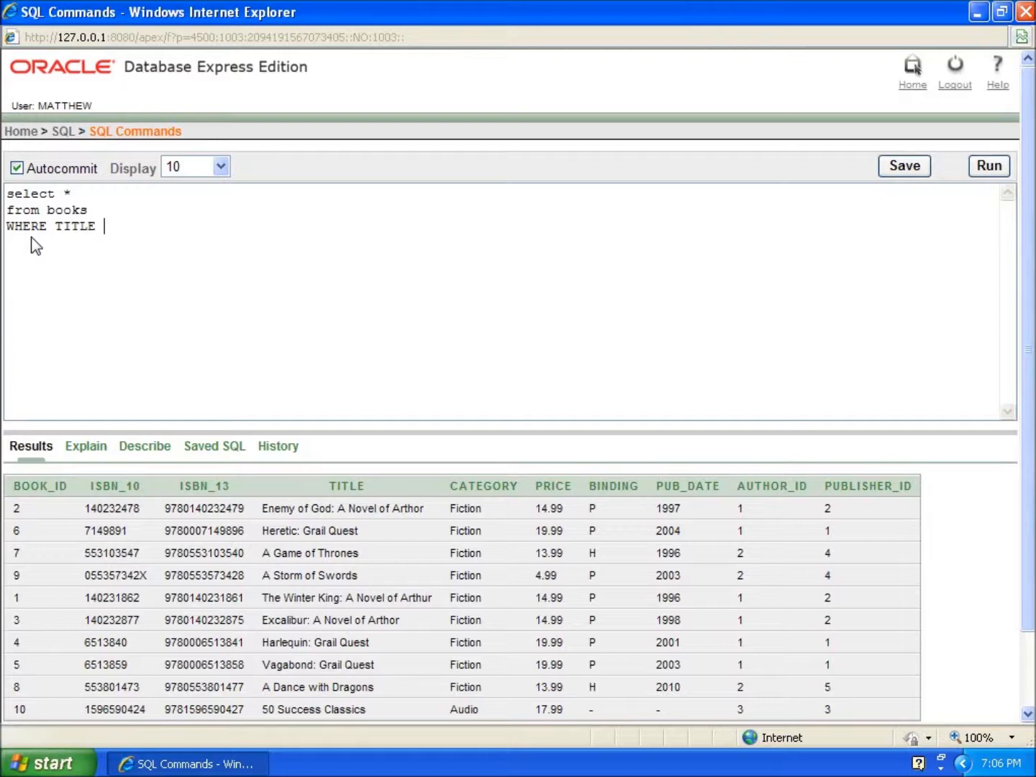
{"action": "type", "text": "LIKE"}
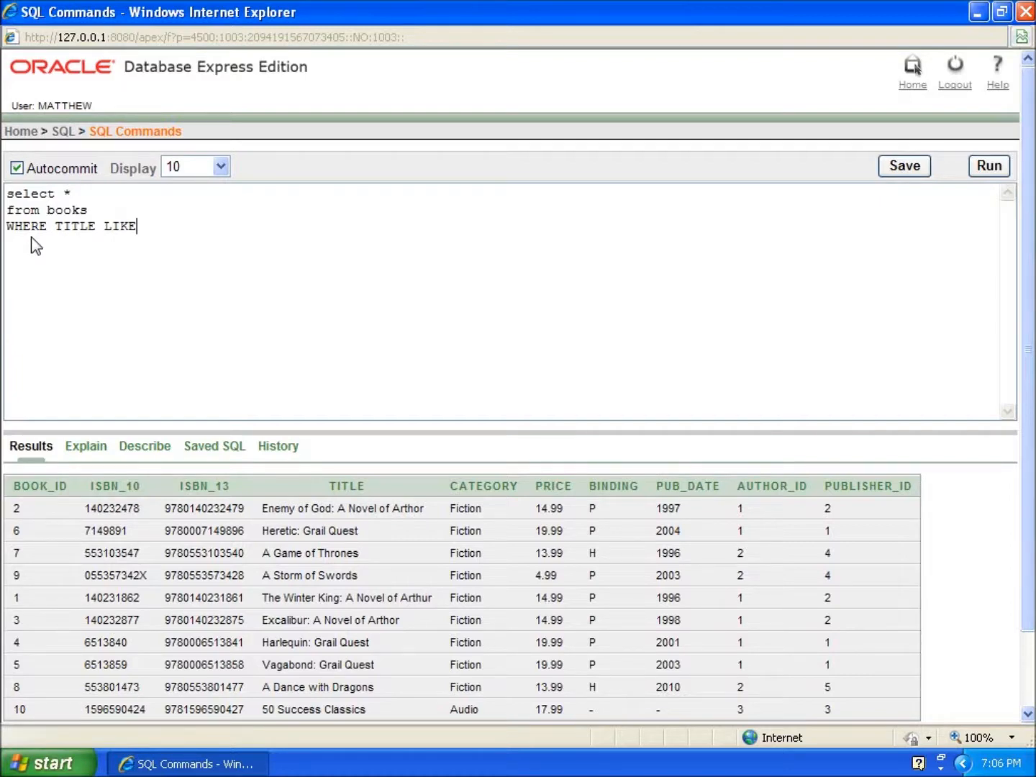
{"action": "type", "text": "'"}
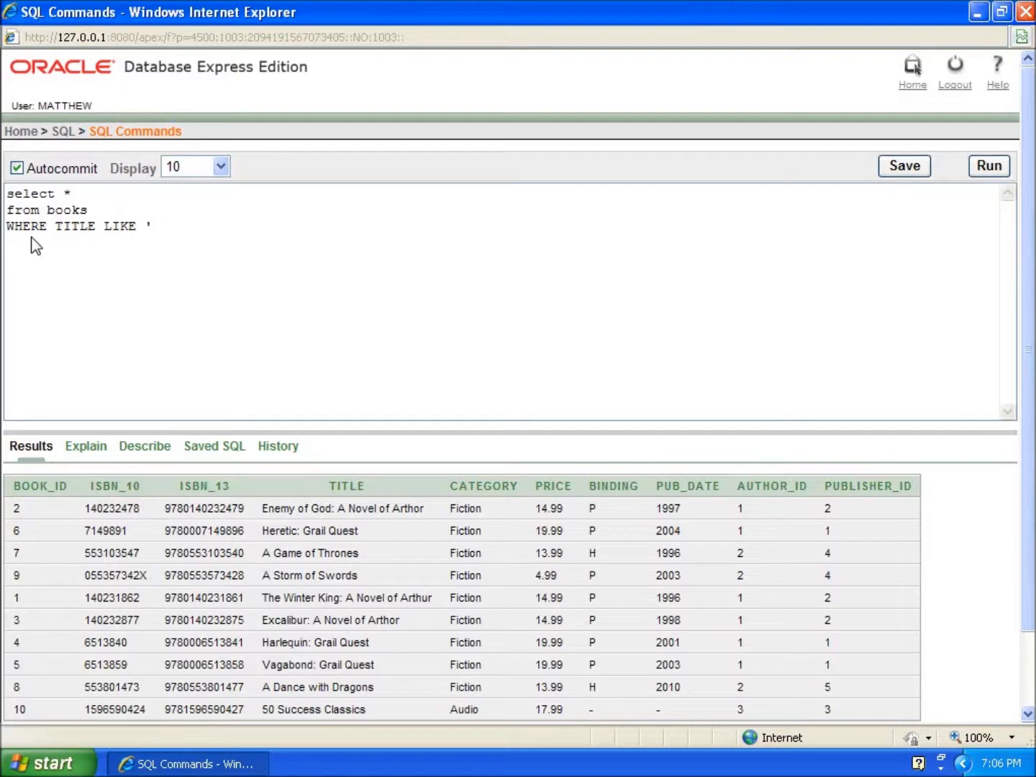
{"action": "type", "text": "A"}
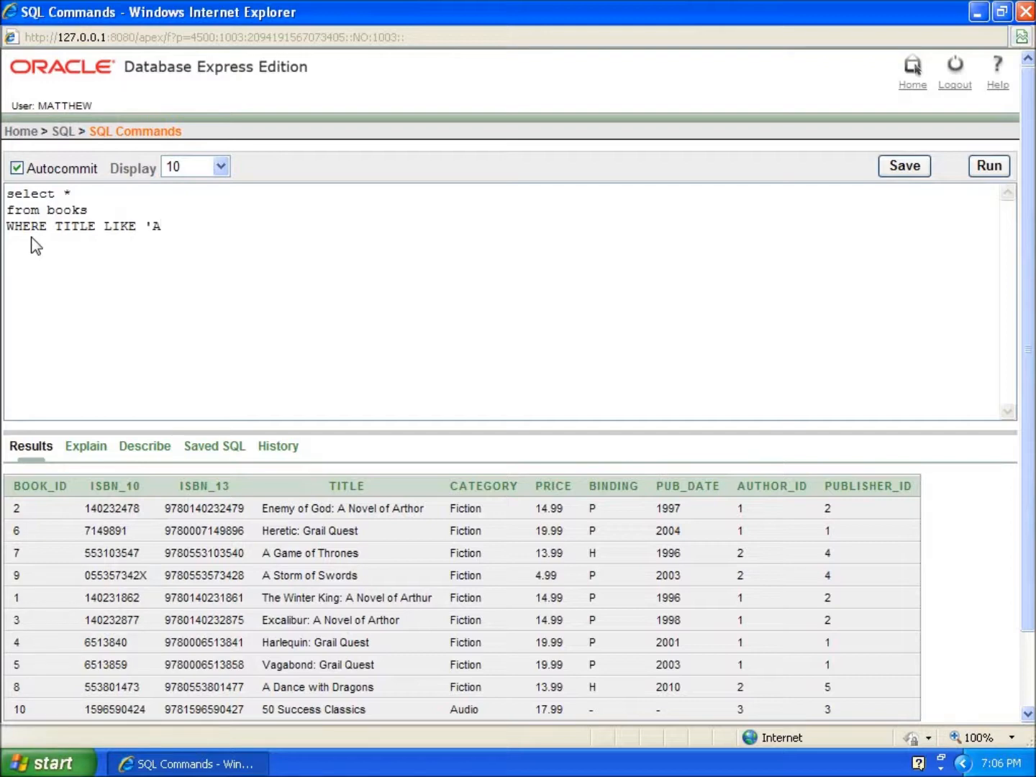
{"action": "type", "text": "%"}
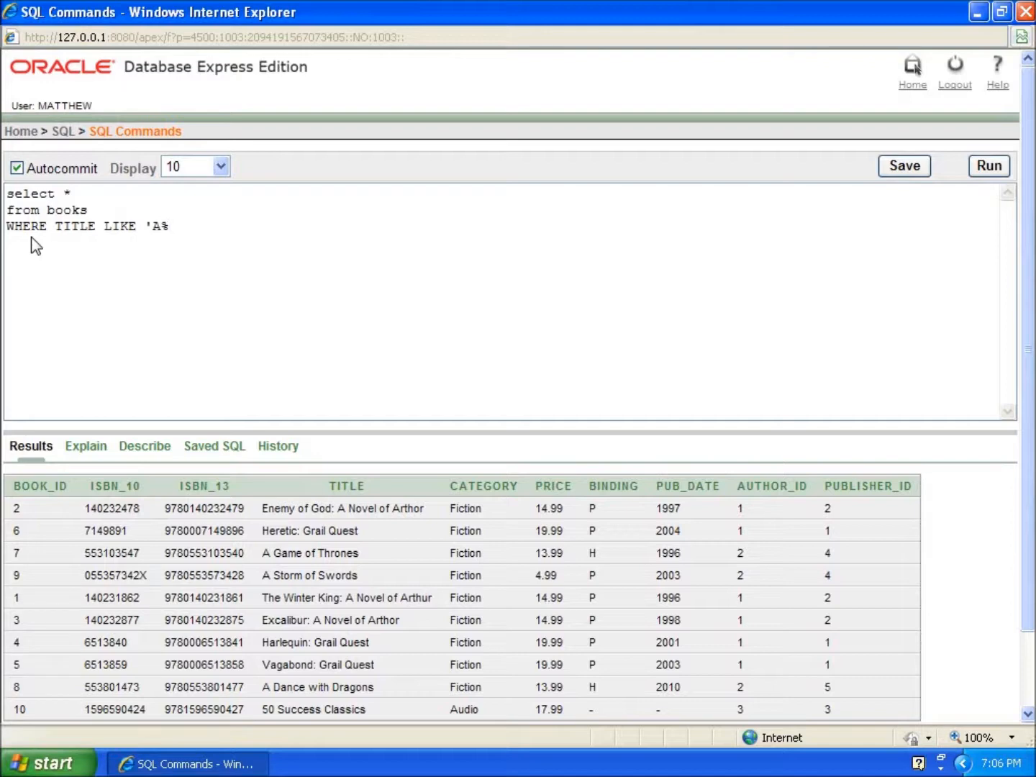
{"action": "type", "text": "'"}
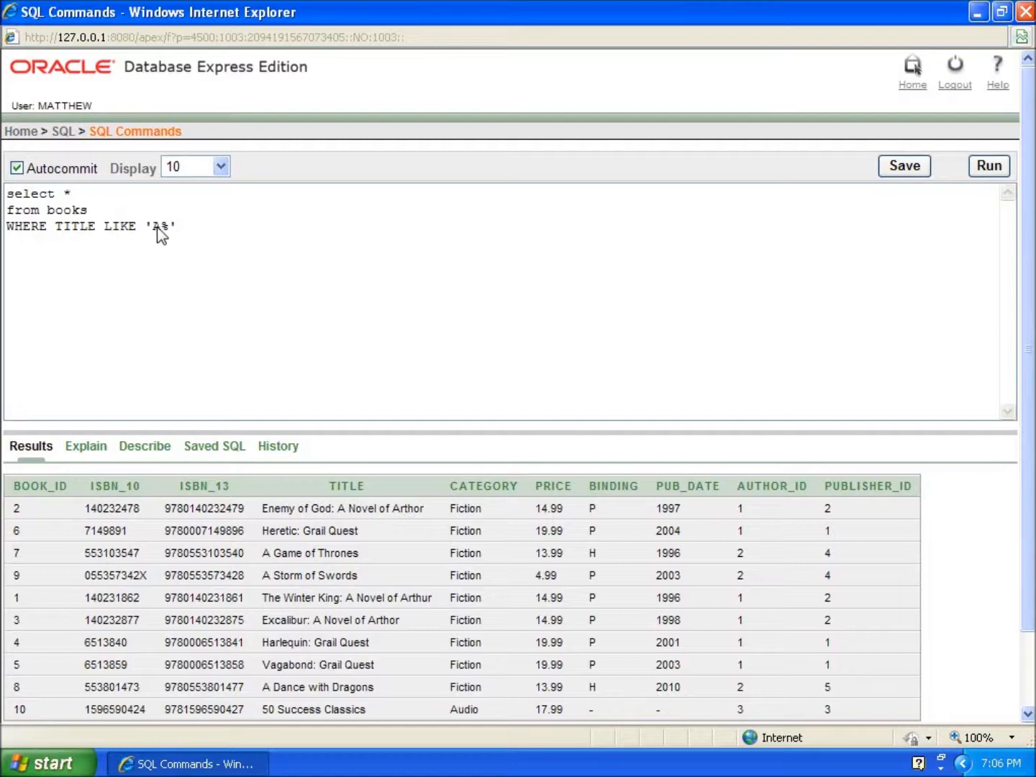
{"action": "mouse_move", "coordinate": [164, 237]}
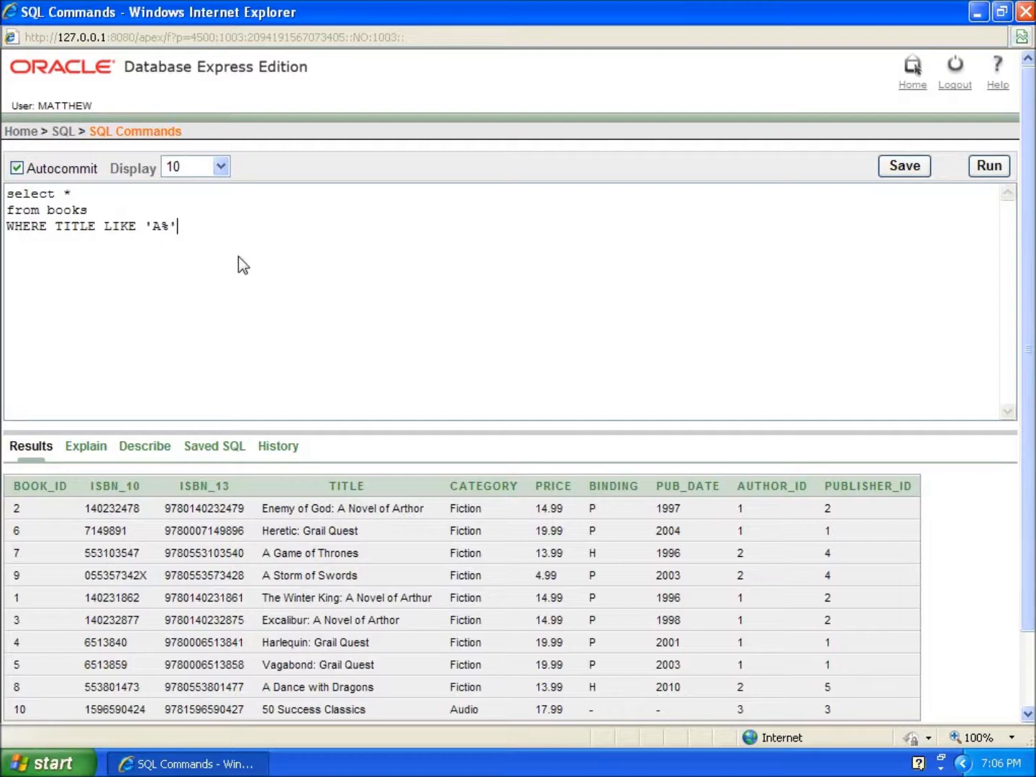
{"action": "mouse_move", "coordinate": [280, 728]}
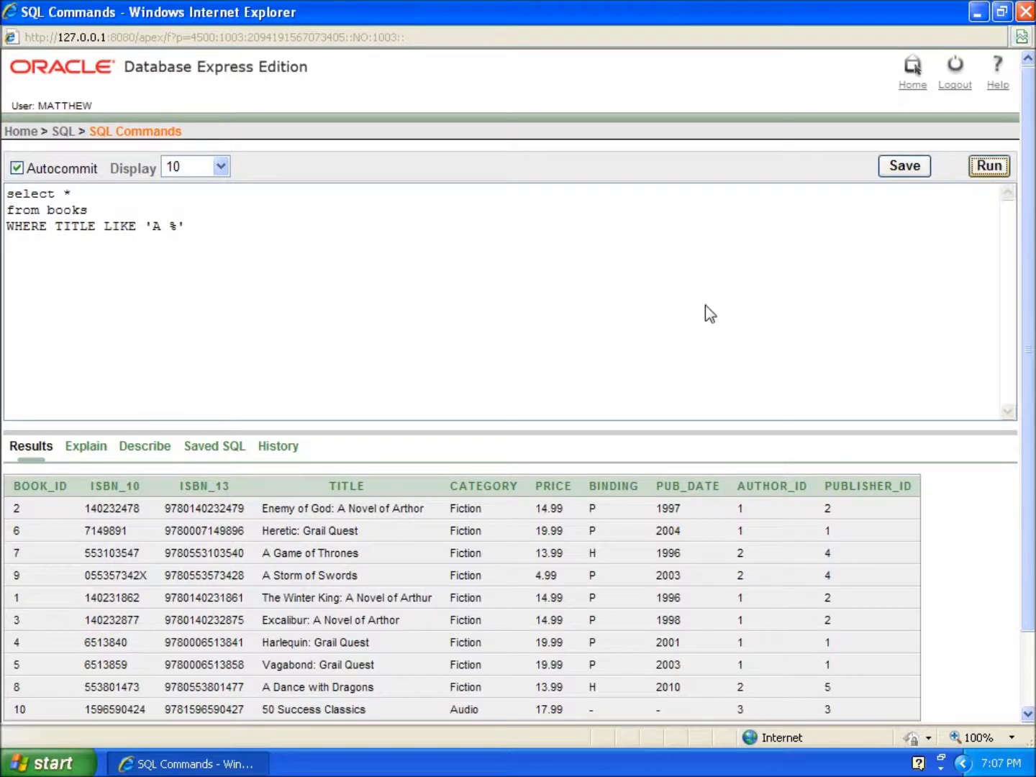
{"action": "left_click", "coordinate": [990, 165]}
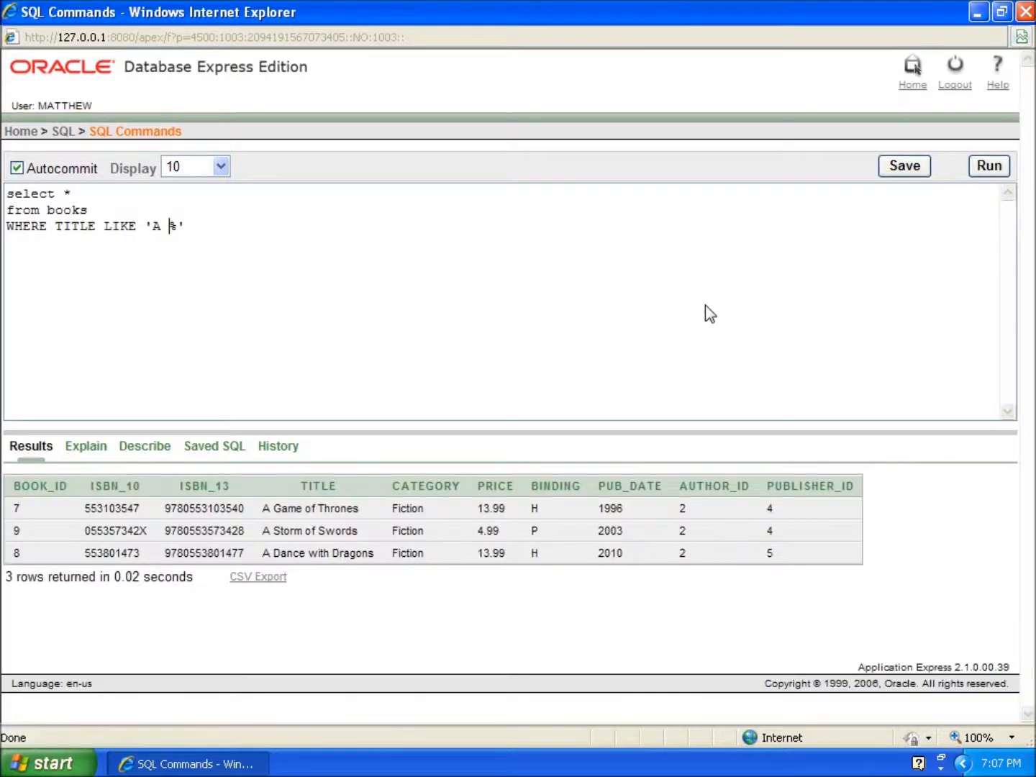
{"action": "mouse_move", "coordinate": [269, 521]}
{"action": "type", "text": "% "}
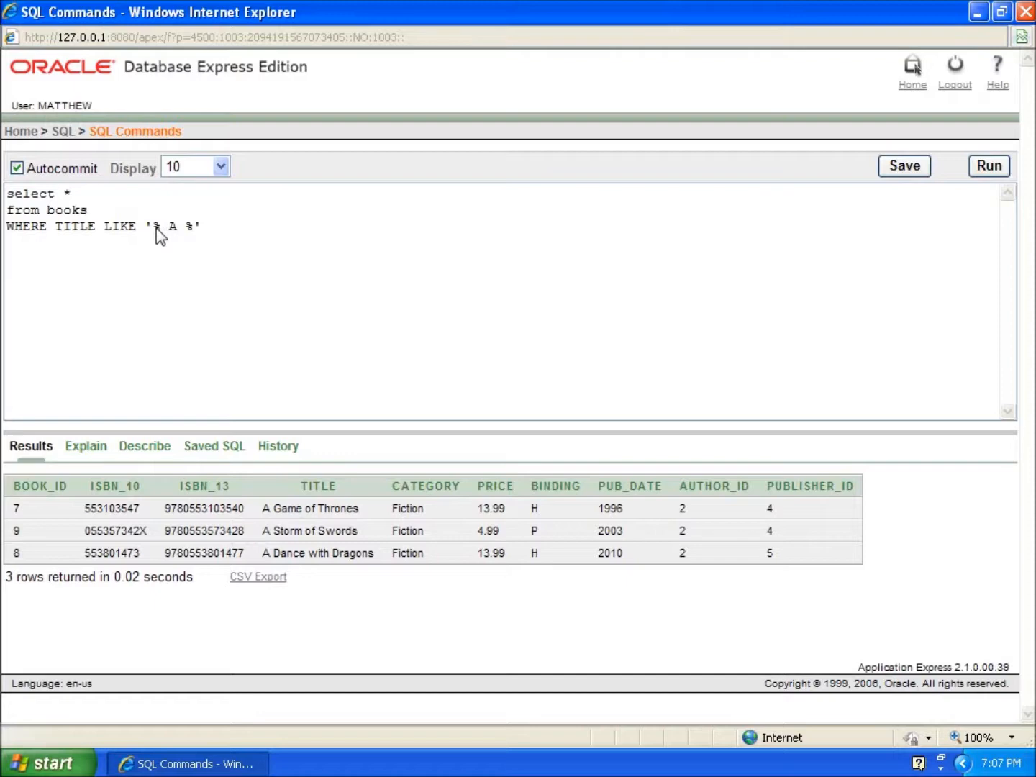
{"action": "mouse_move", "coordinate": [176, 239]}
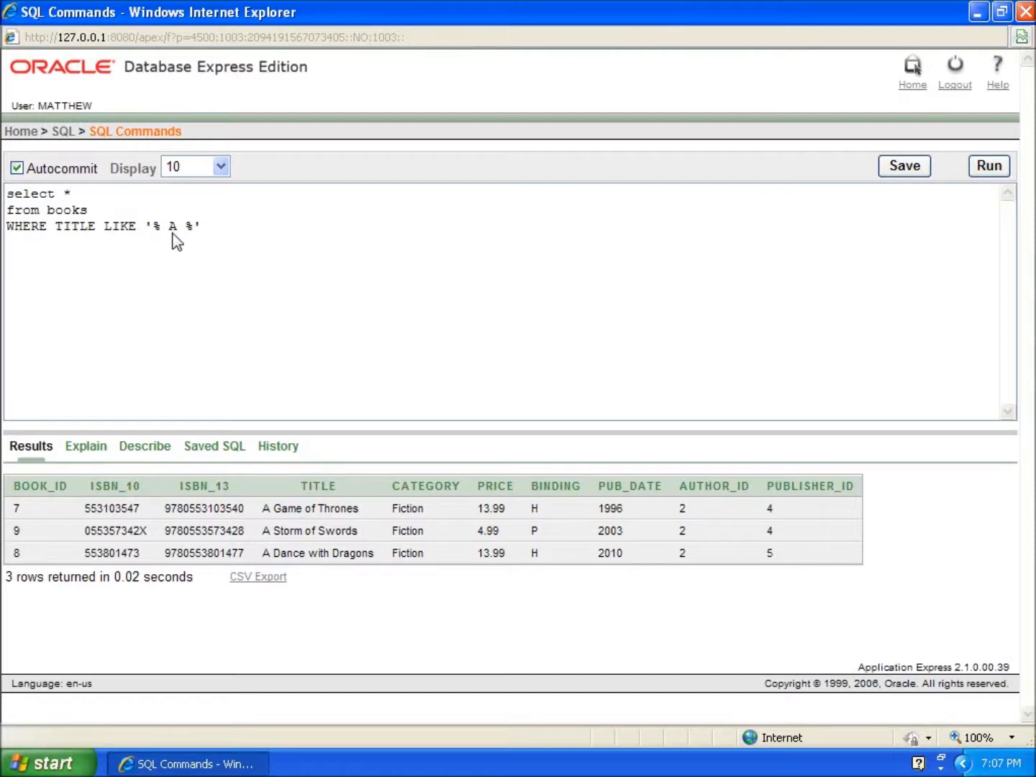
{"action": "mouse_move", "coordinate": [193, 236]}
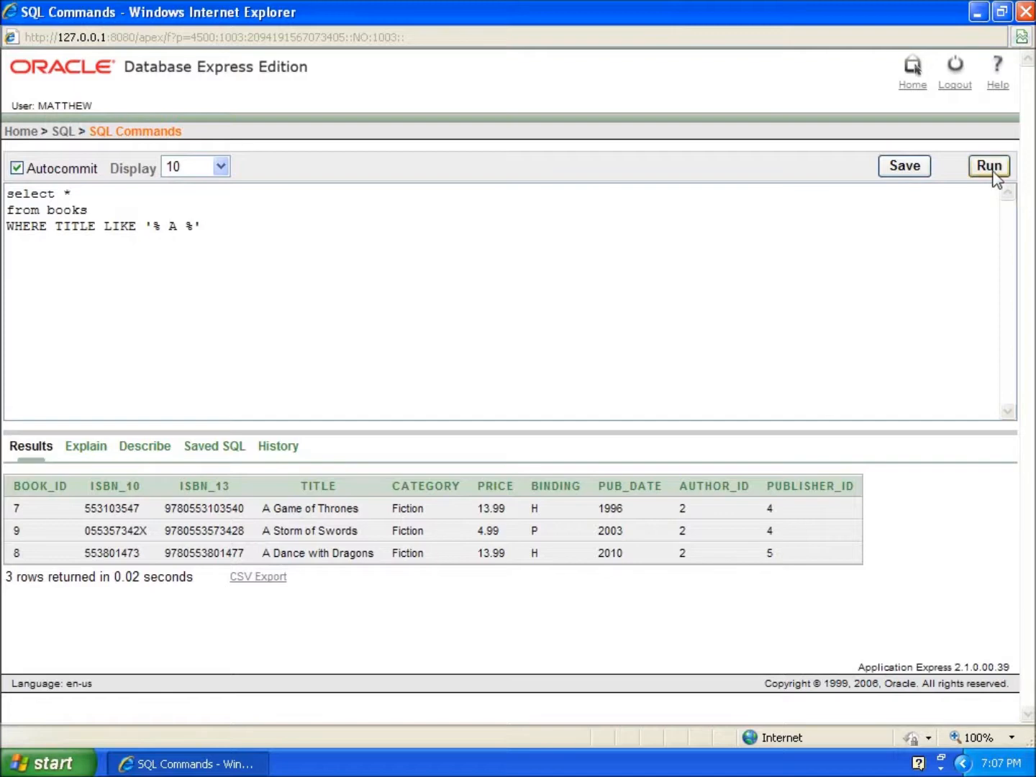
Run the books query with TITLE LIKE '% A %', listing the three Arthur novels.
{"action": "left_click", "coordinate": [990, 166]}
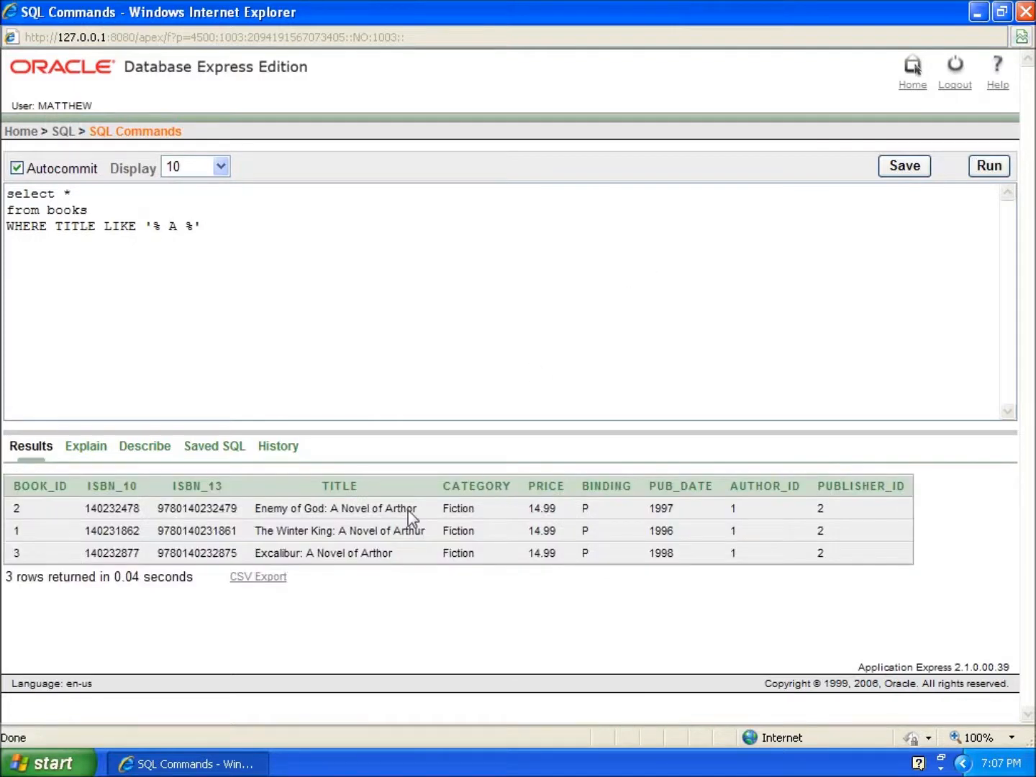
{"action": "mouse_move", "coordinate": [291, 573]}
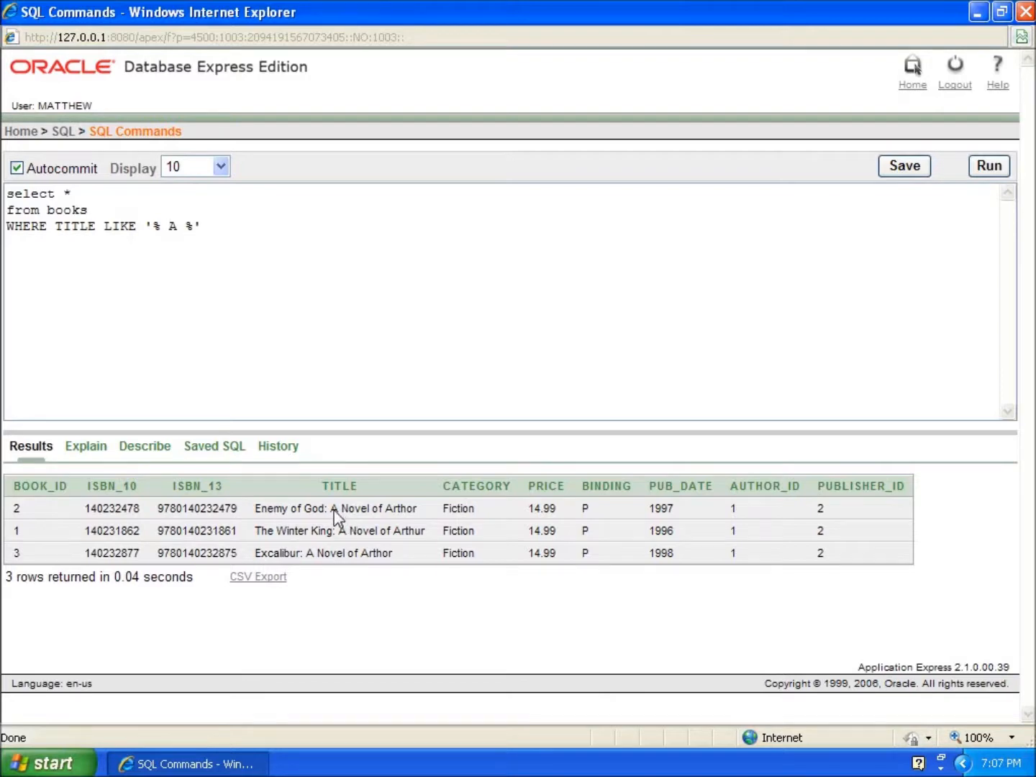
{"action": "mouse_move", "coordinate": [324, 515]}
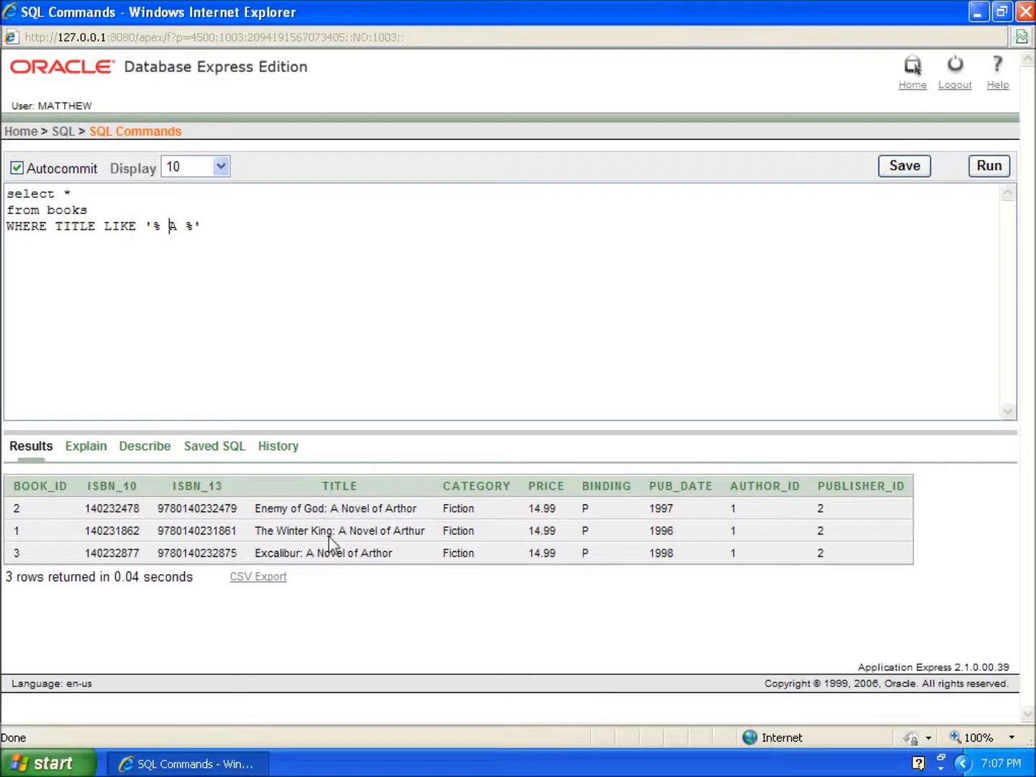
{"action": "mouse_move", "coordinate": [317, 511]}
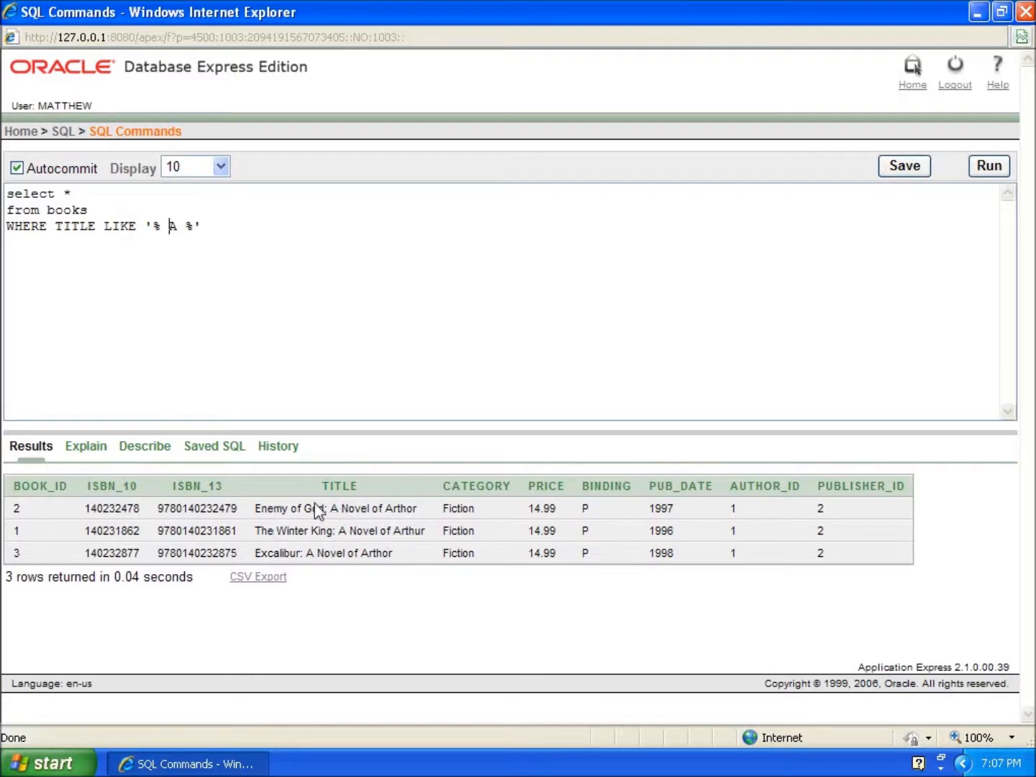
{"action": "mouse_move", "coordinate": [305, 571]}
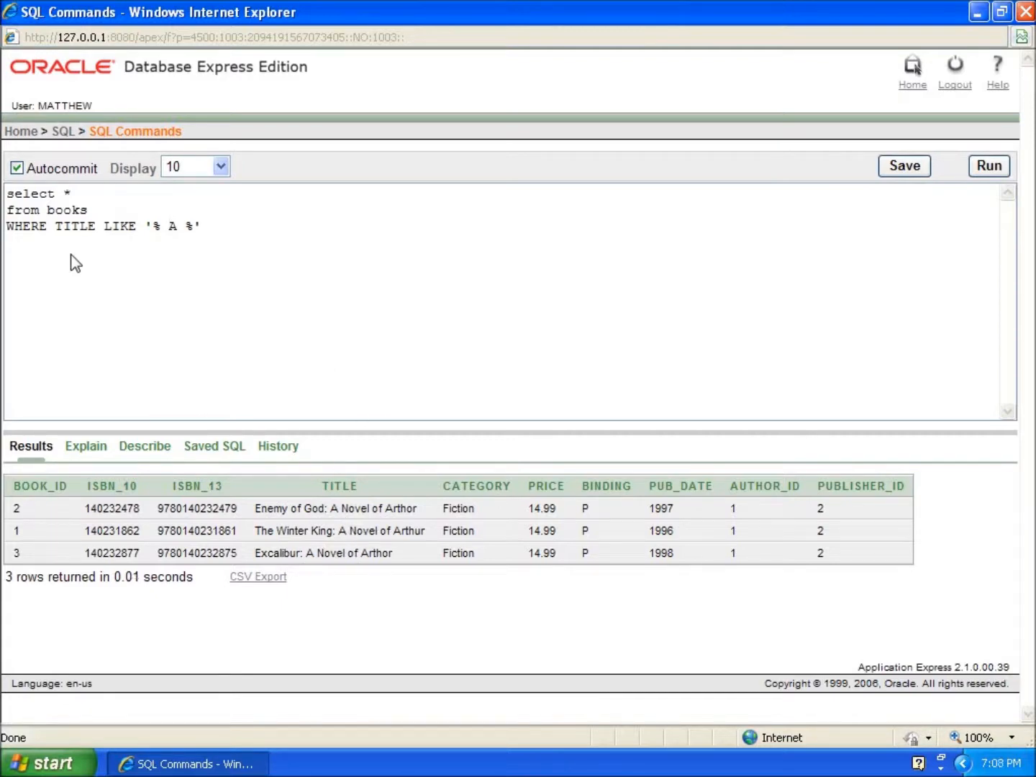
{"action": "mouse_move", "coordinate": [213, 282]}
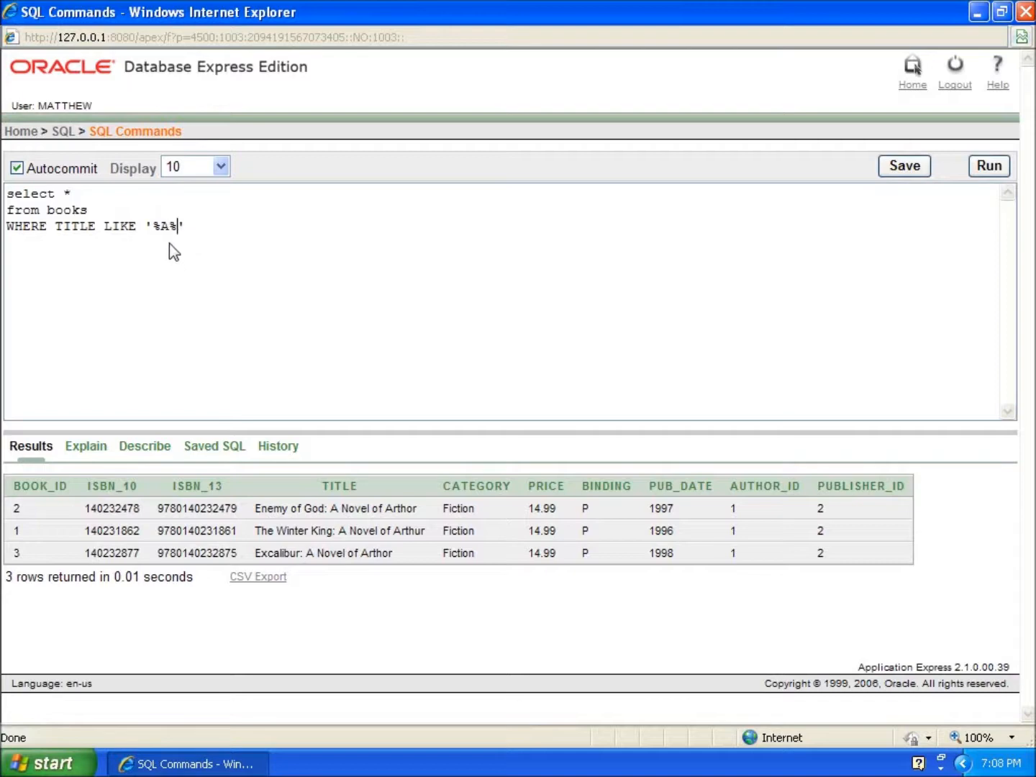
Run the '%A%' title filter, listing the six books with A anywhere in the title.
{"action": "left_click", "coordinate": [990, 166]}
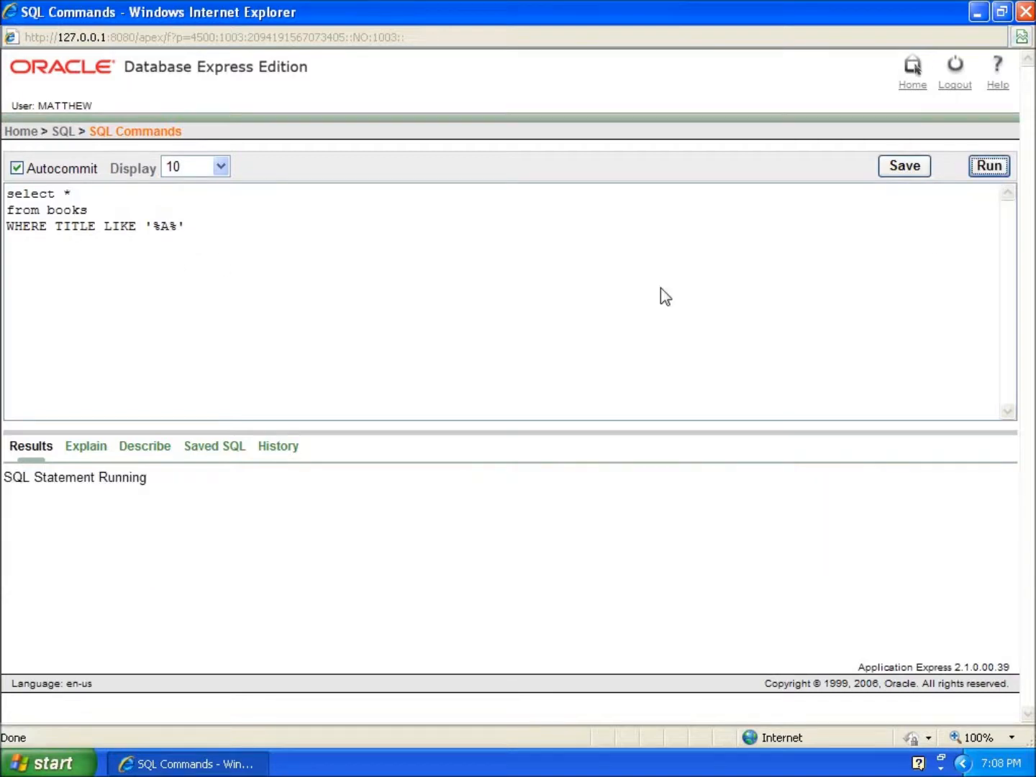
{"action": "left_click", "coordinate": [990, 165]}
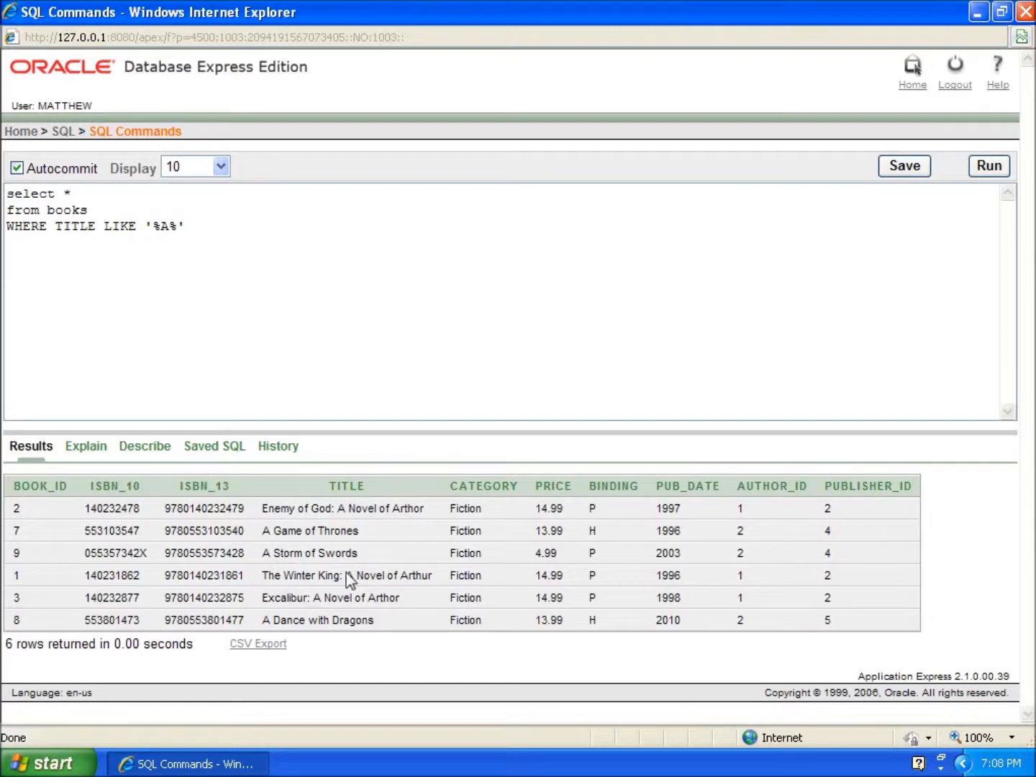
{"action": "mouse_move", "coordinate": [351, 619]}
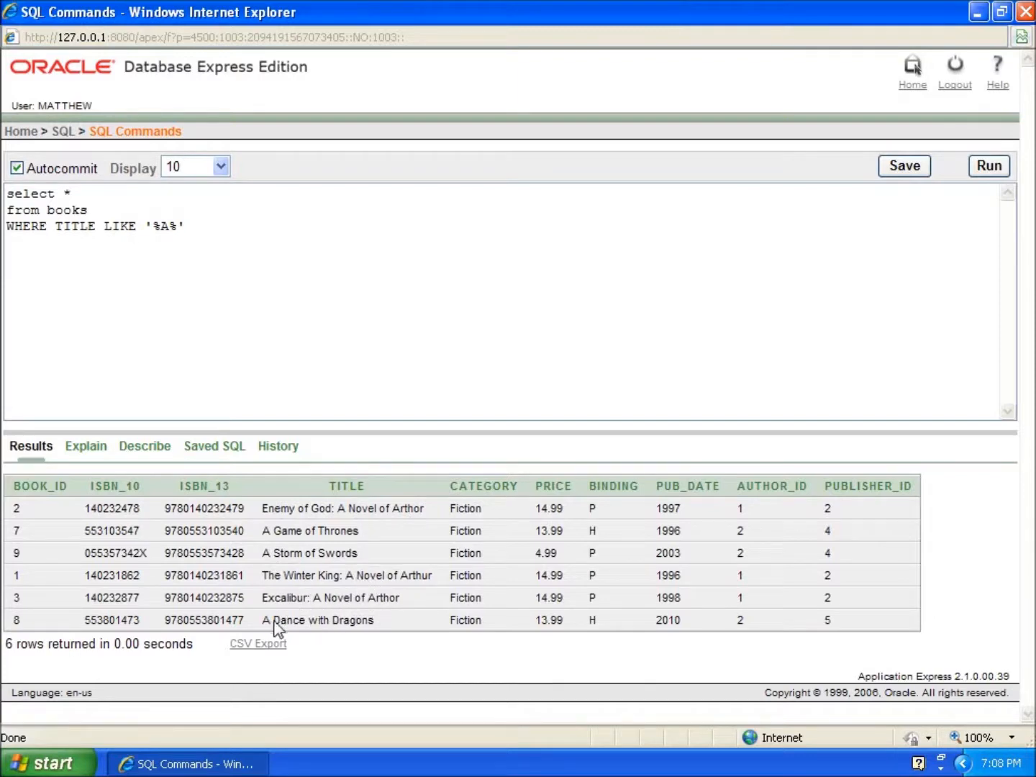
{"action": "mouse_move", "coordinate": [257, 613]}
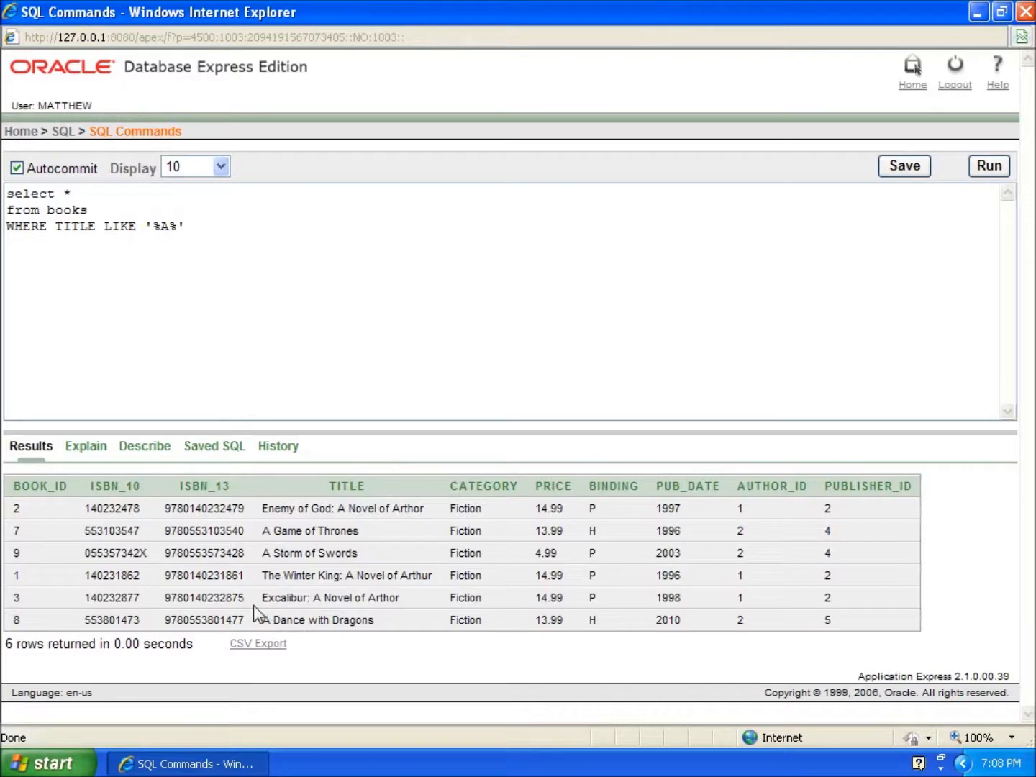
{"action": "mouse_move", "coordinate": [305, 504]}
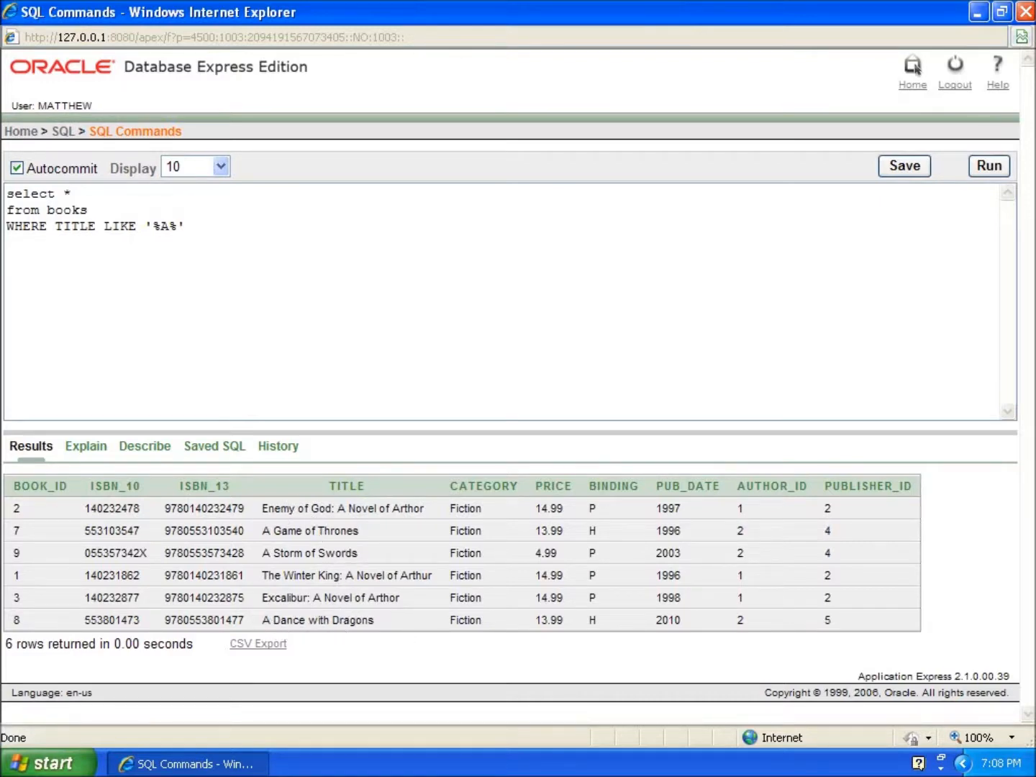
{"action": "mouse_move", "coordinate": [133, 423]}
{"action": "type", "text": "of"}
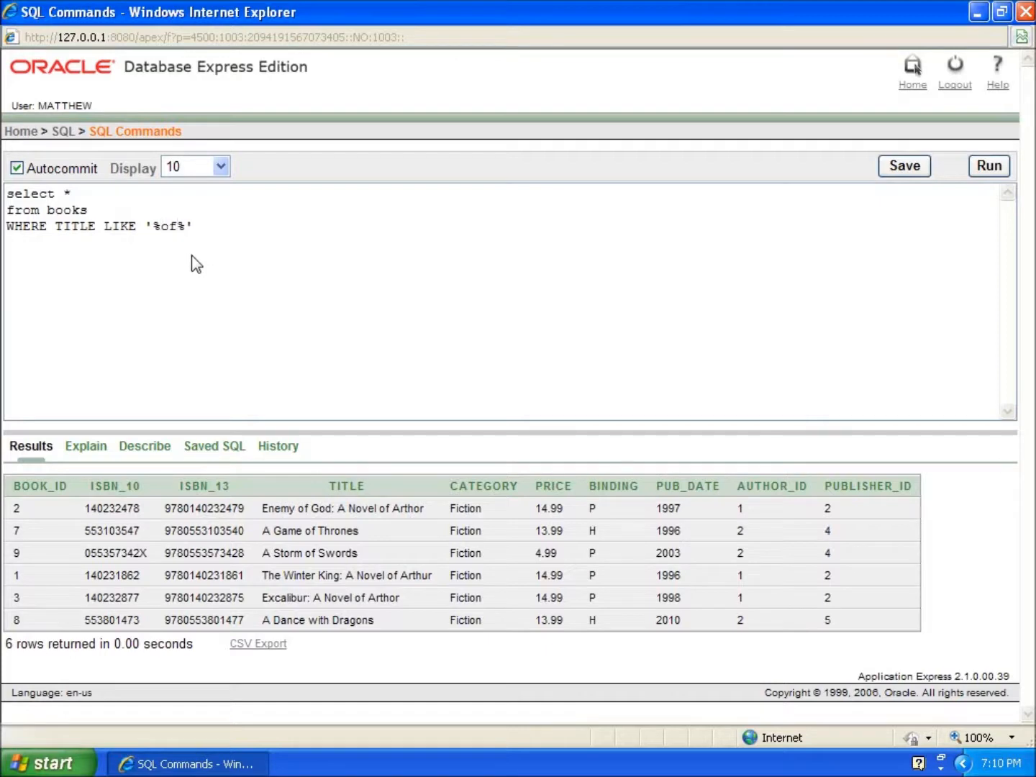
{"action": "mouse_move", "coordinate": [429, 256]}
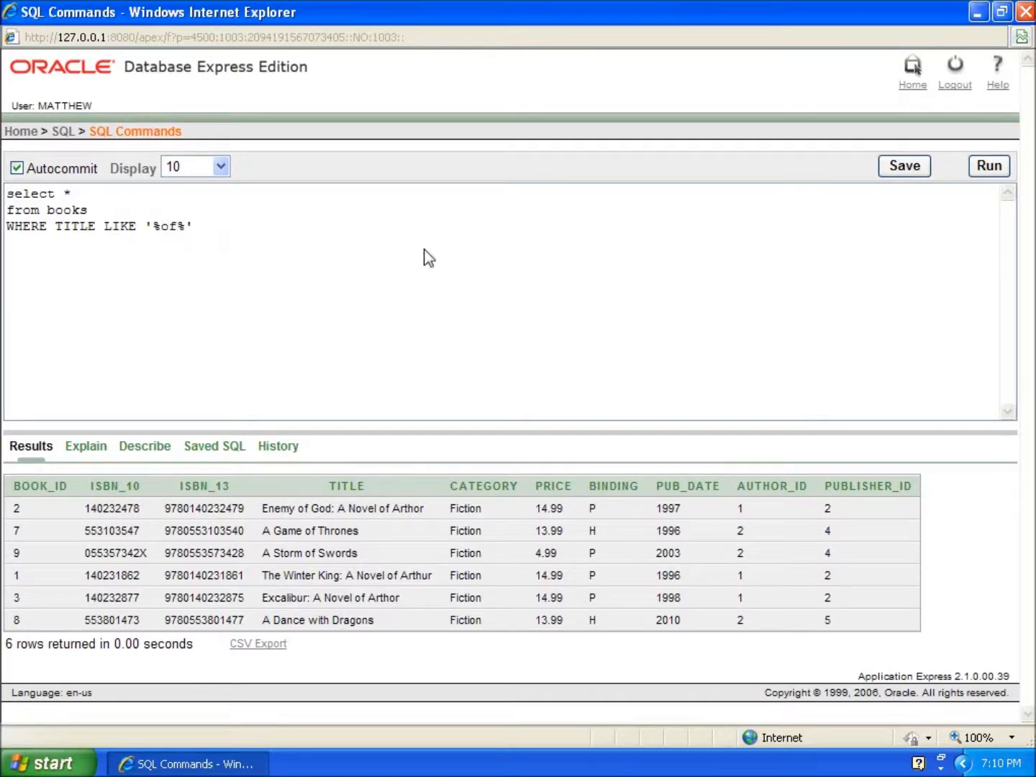
Run the '%of%' title filter, returning the five books whose titles contain 'of'.
{"action": "left_click", "coordinate": [989, 166]}
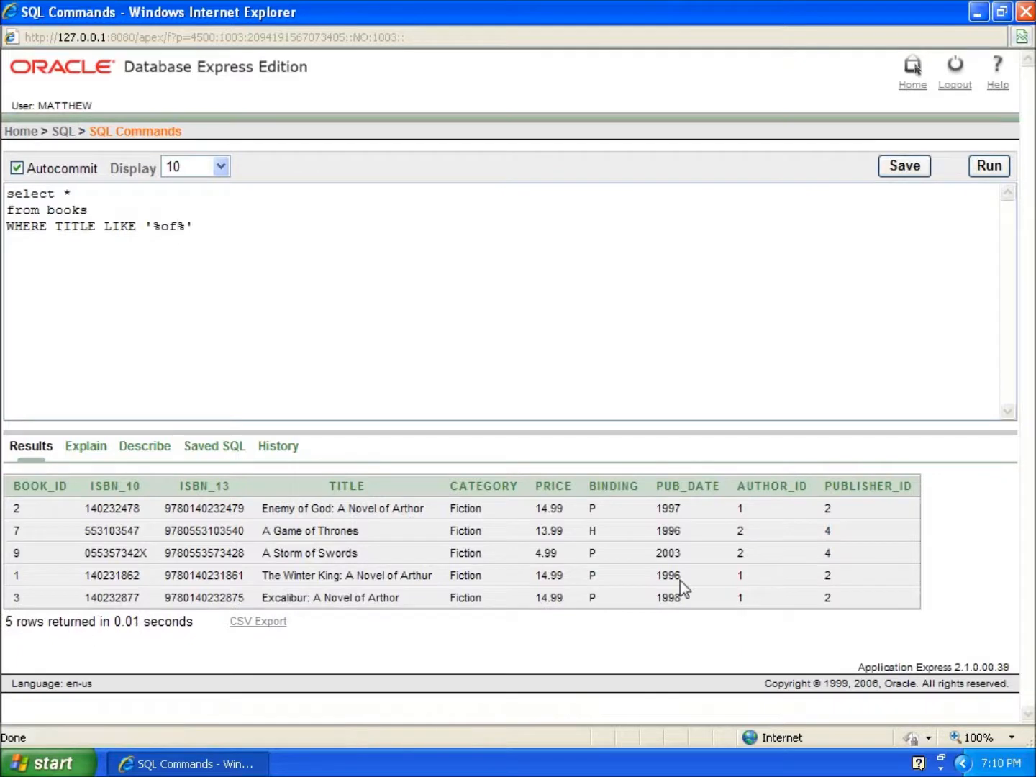
{"action": "mouse_move", "coordinate": [388, 525]}
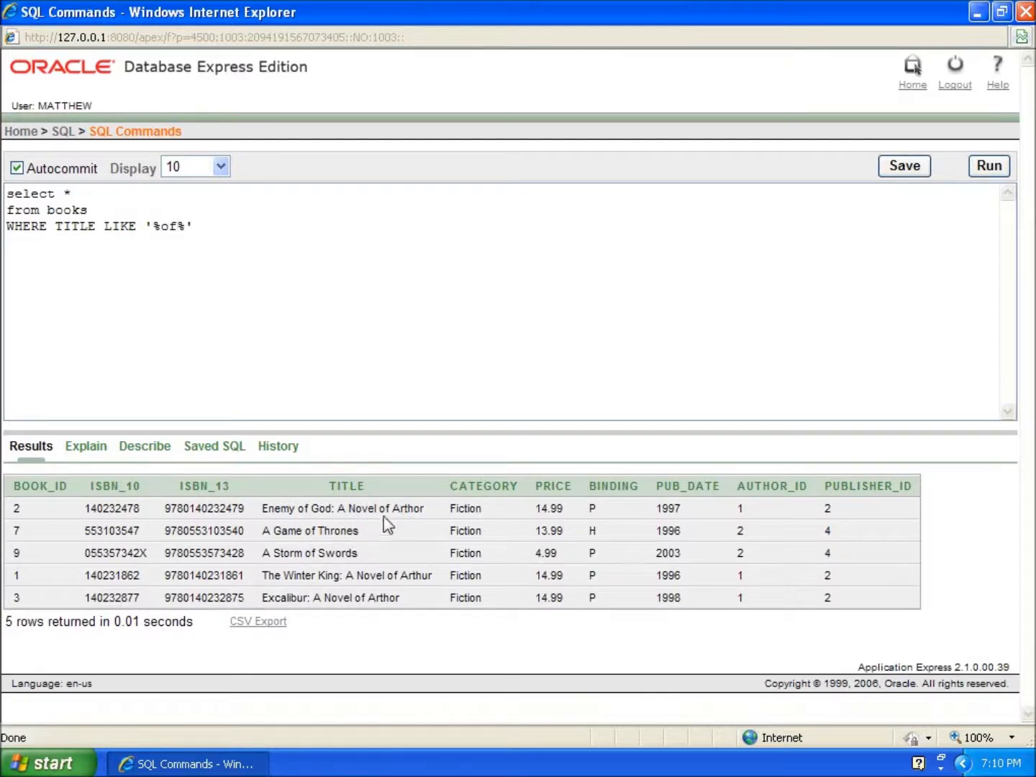
{"action": "mouse_move", "coordinate": [368, 593]}
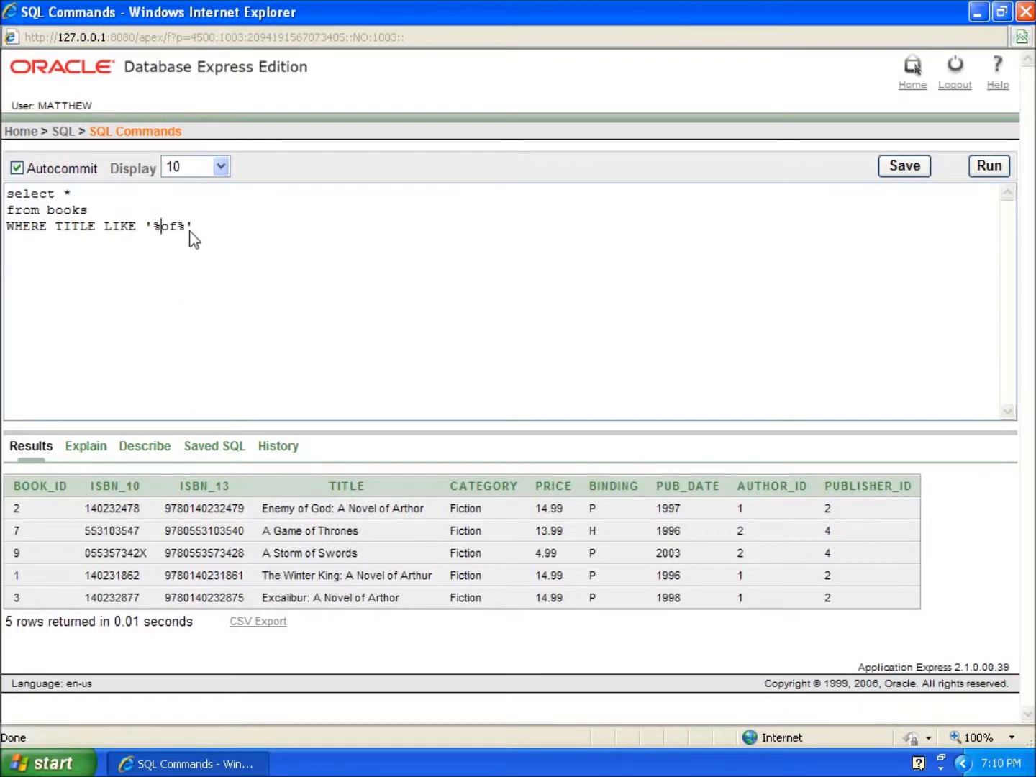
Narrow the pattern to 'of%' and run it, finding no books.
{"action": "key", "text": "BackSpace"}
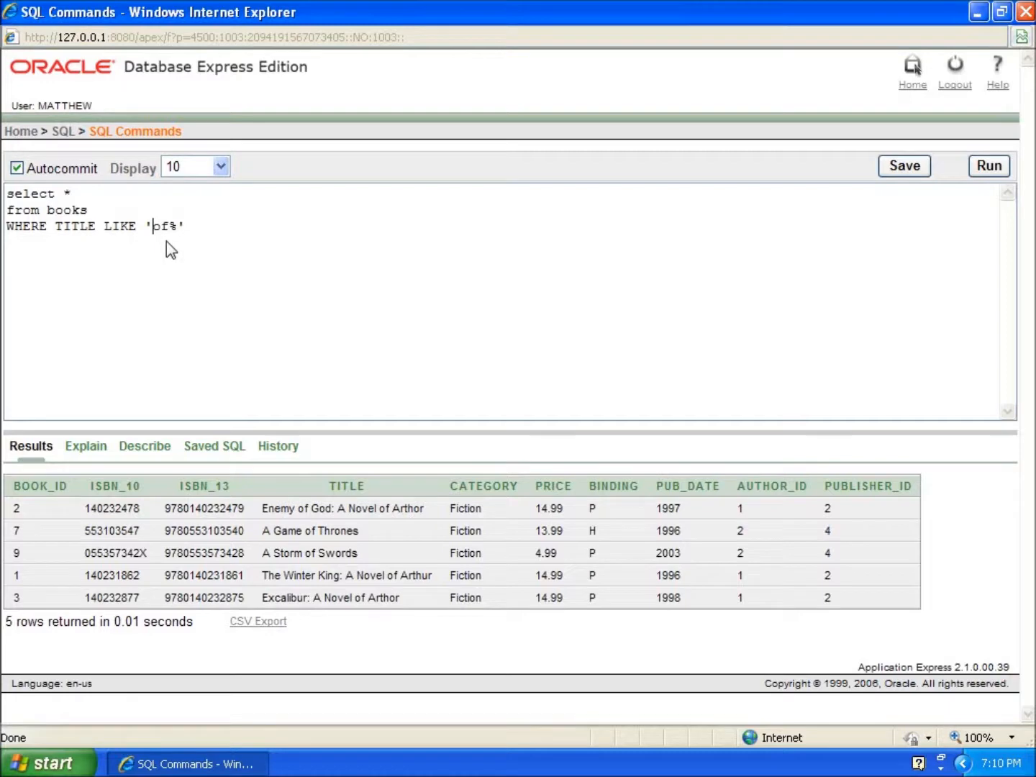
{"action": "mouse_move", "coordinate": [987, 199]}
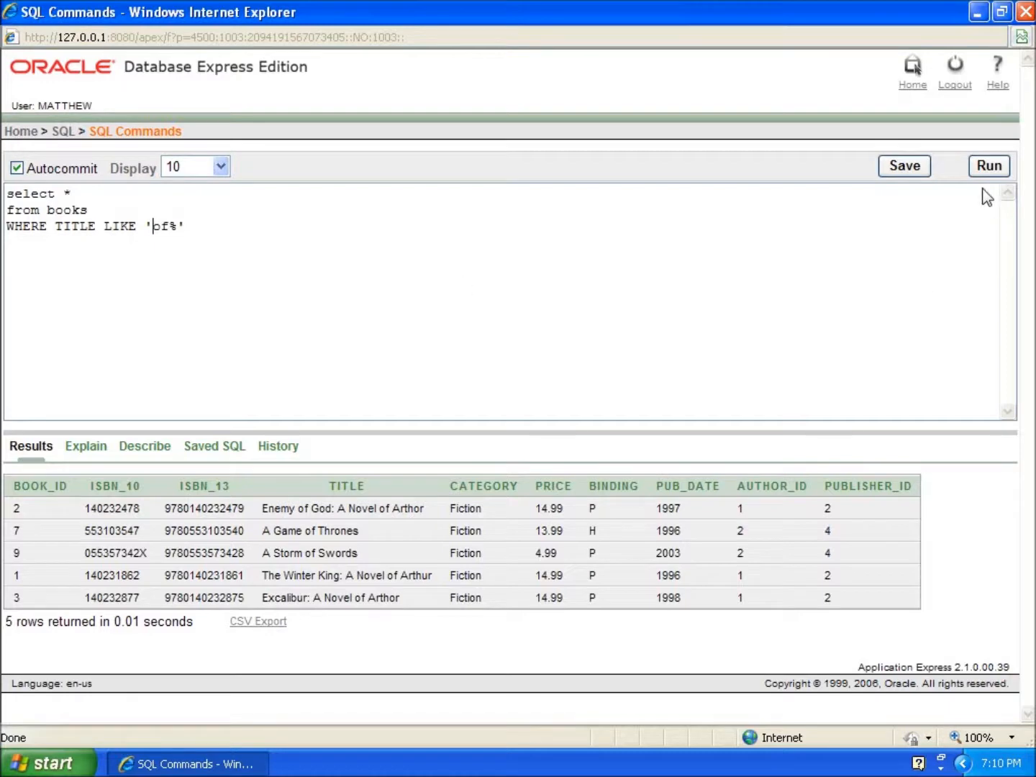
{"action": "left_click", "coordinate": [987, 166]}
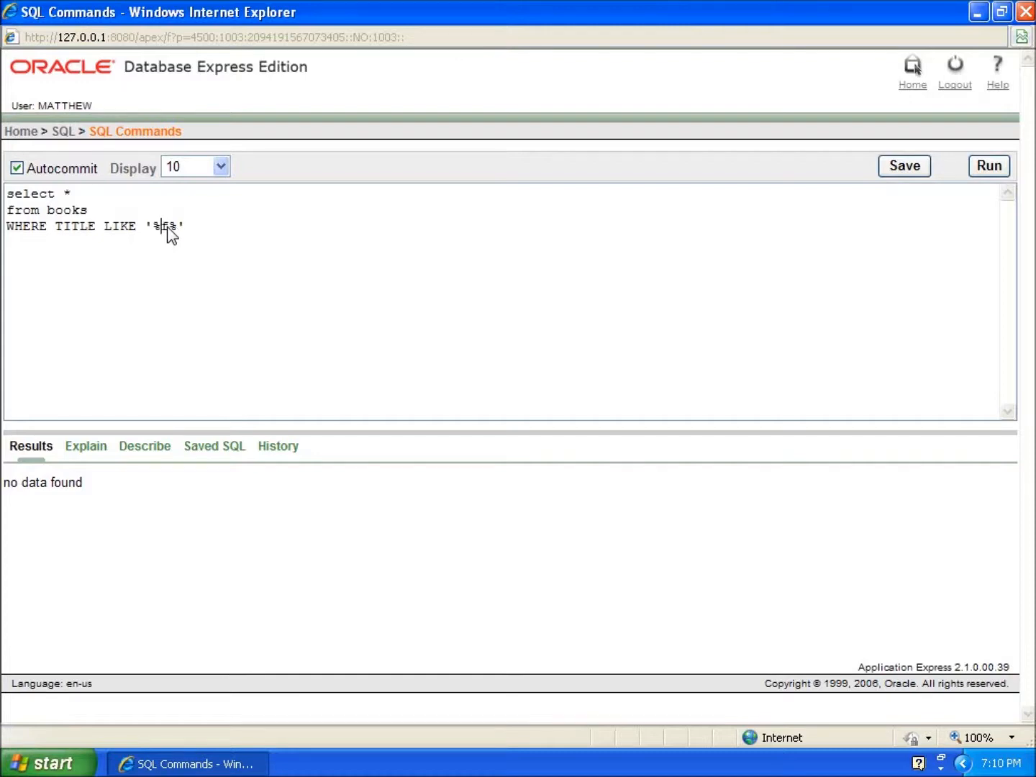
Run a capitalised '%Of%' pattern that finds nothing, then restore lowercase '%of%' returning five books.
{"action": "type", "text": "Of"}
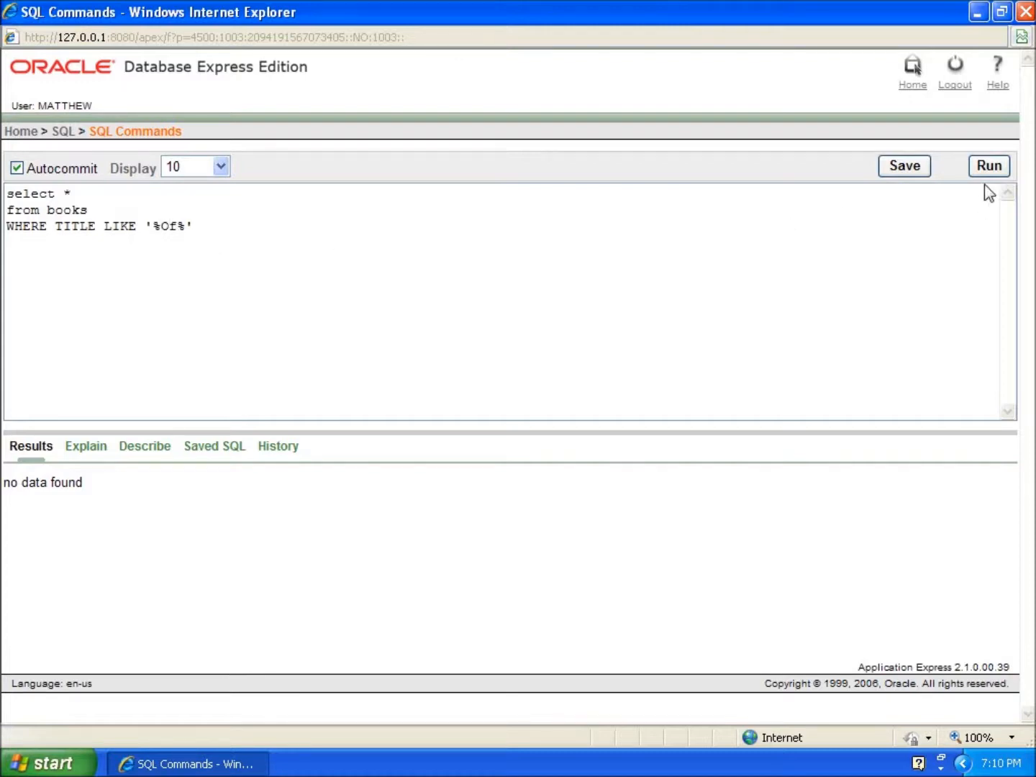
{"action": "mouse_move", "coordinate": [89, 514]}
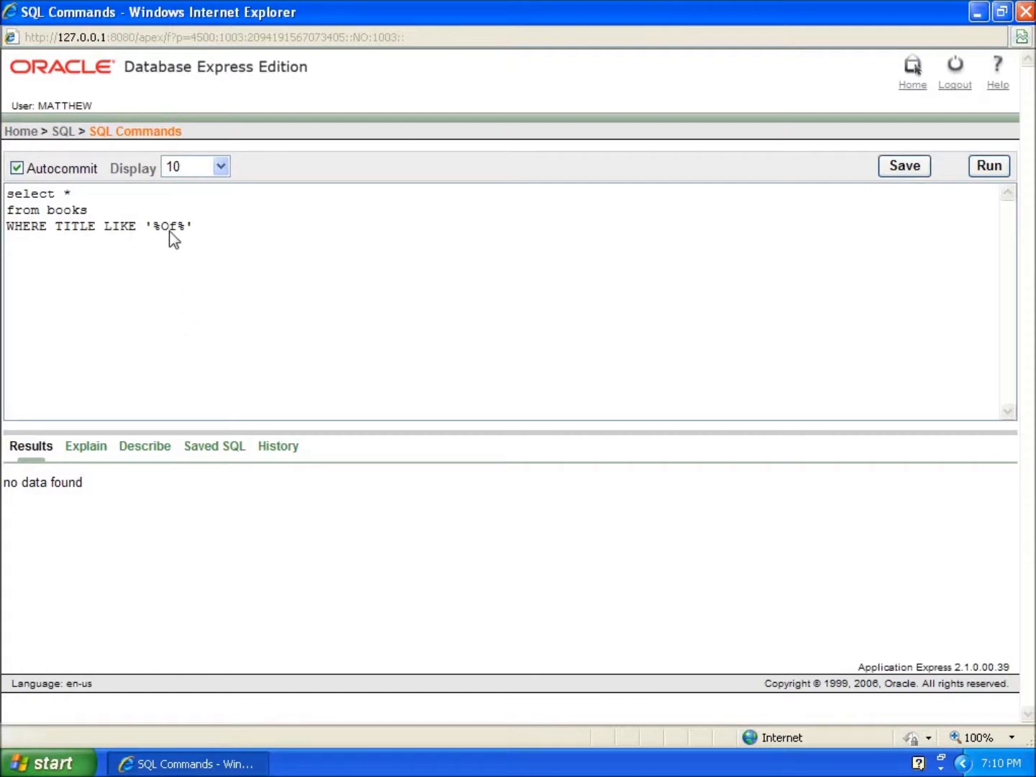
{"action": "left_click", "coordinate": [168, 226]}
{"action": "type", "text": "o"}
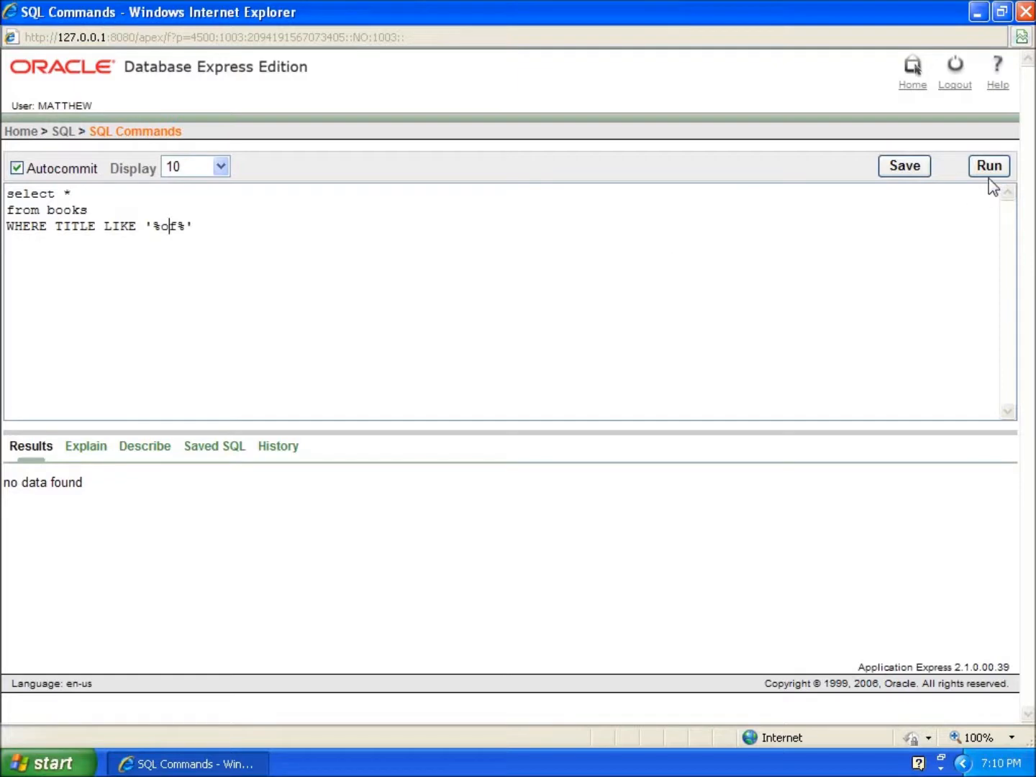
{"action": "left_click", "coordinate": [990, 166]}
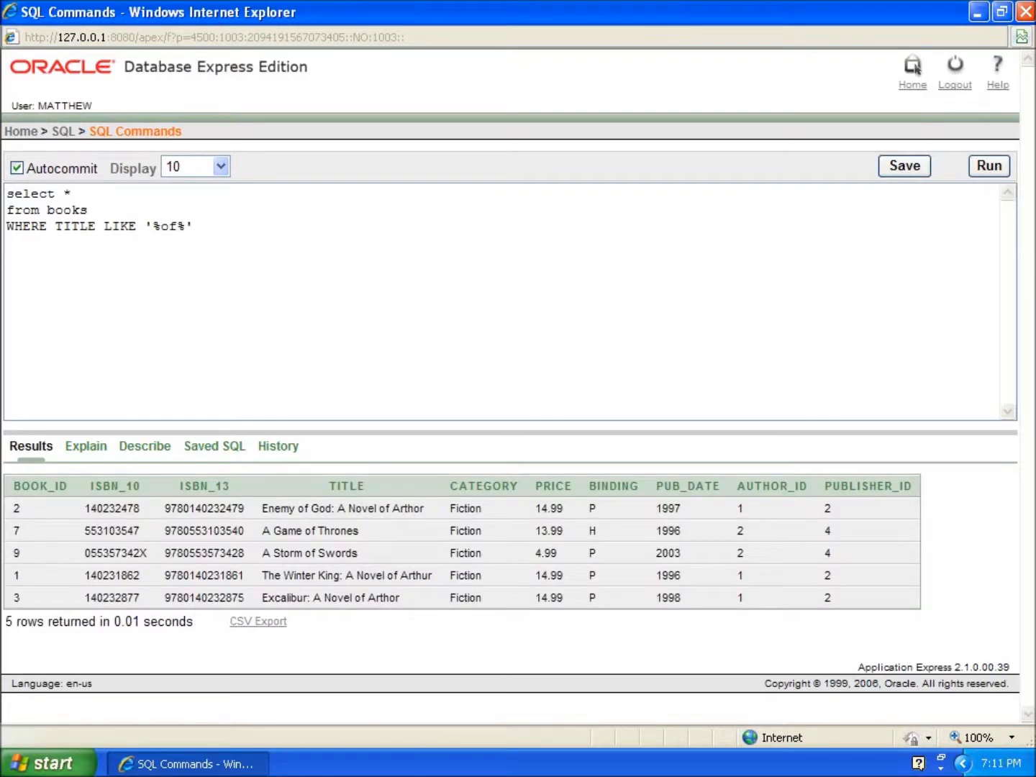
{"action": "left_click", "coordinate": [167, 226]}
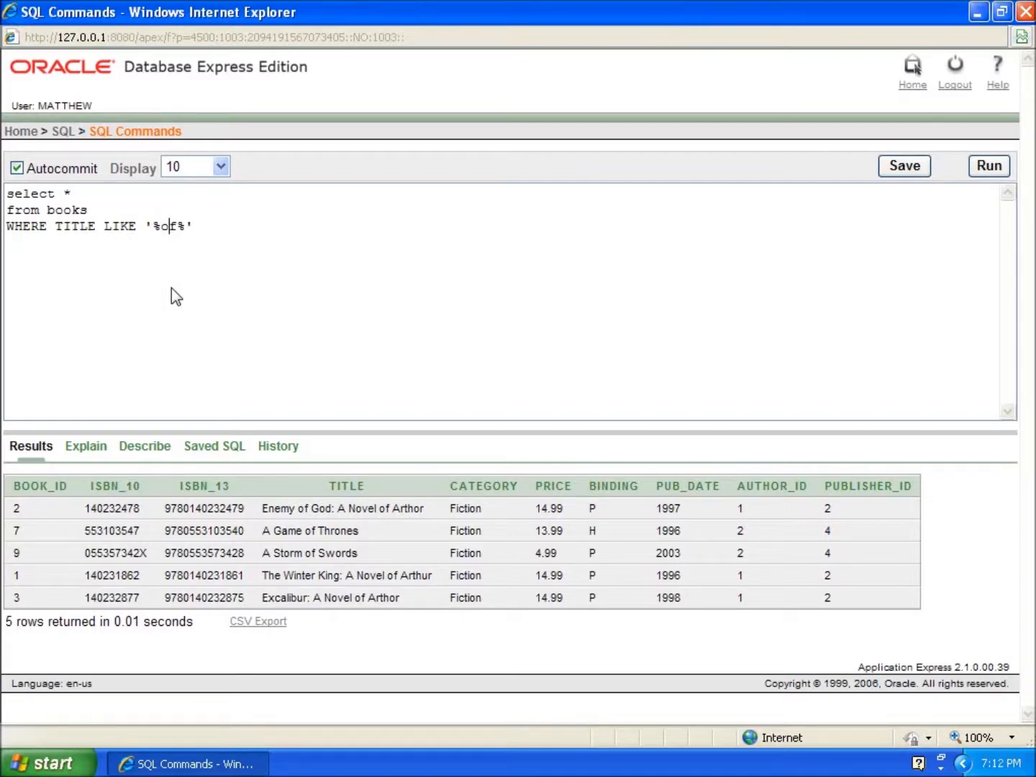
{"action": "mouse_move", "coordinate": [198, 291]}
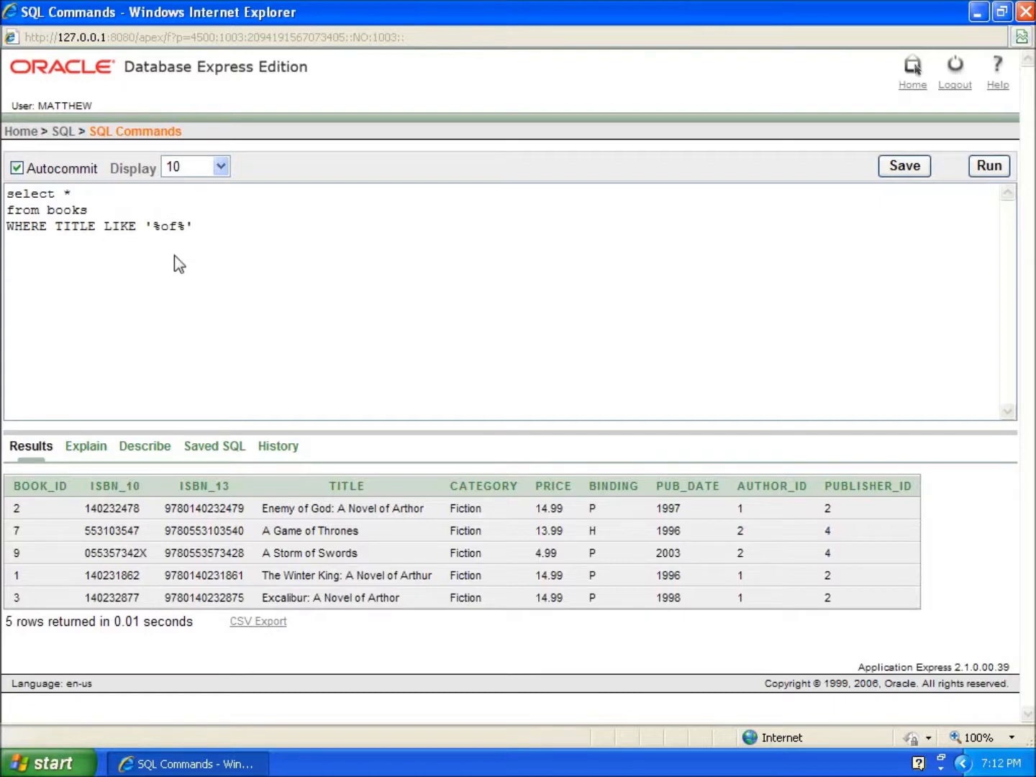
{"action": "mouse_move", "coordinate": [179, 242]}
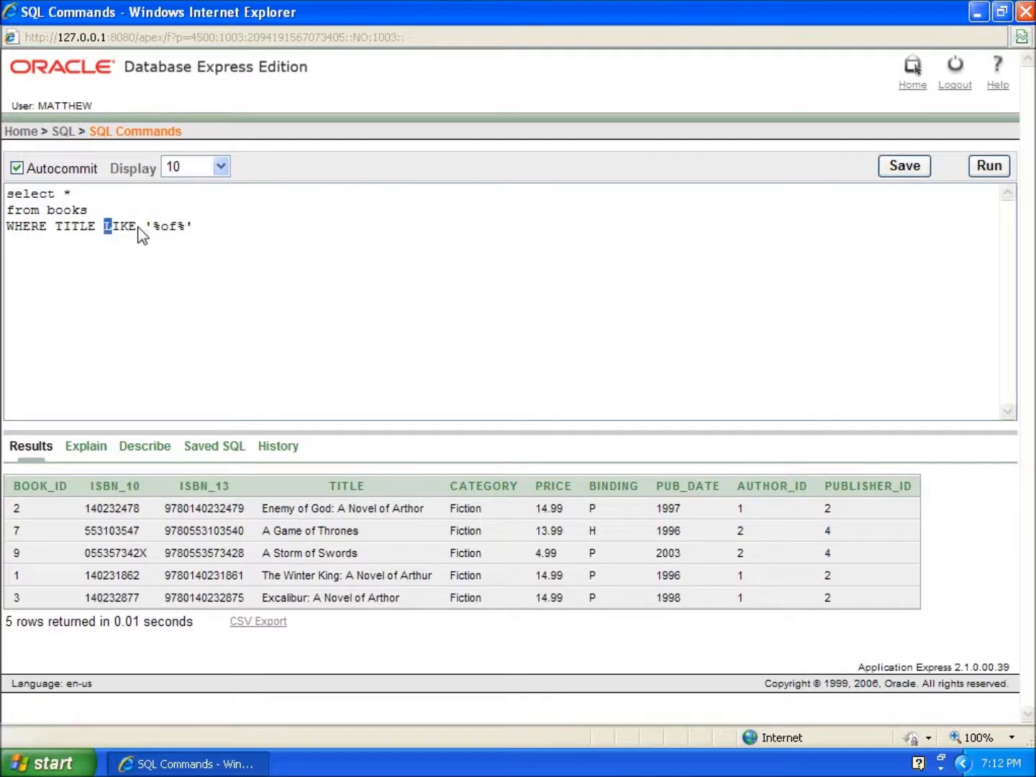
{"action": "double_click", "coordinate": [121, 226]}
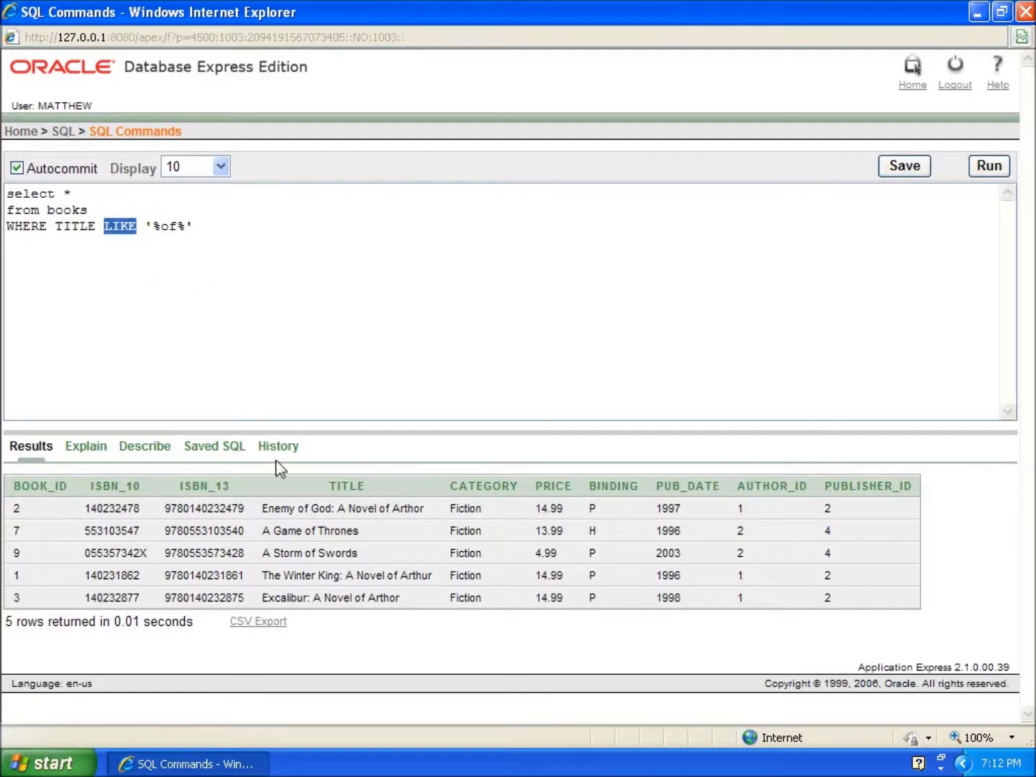
{"action": "mouse_move", "coordinate": [213, 311]}
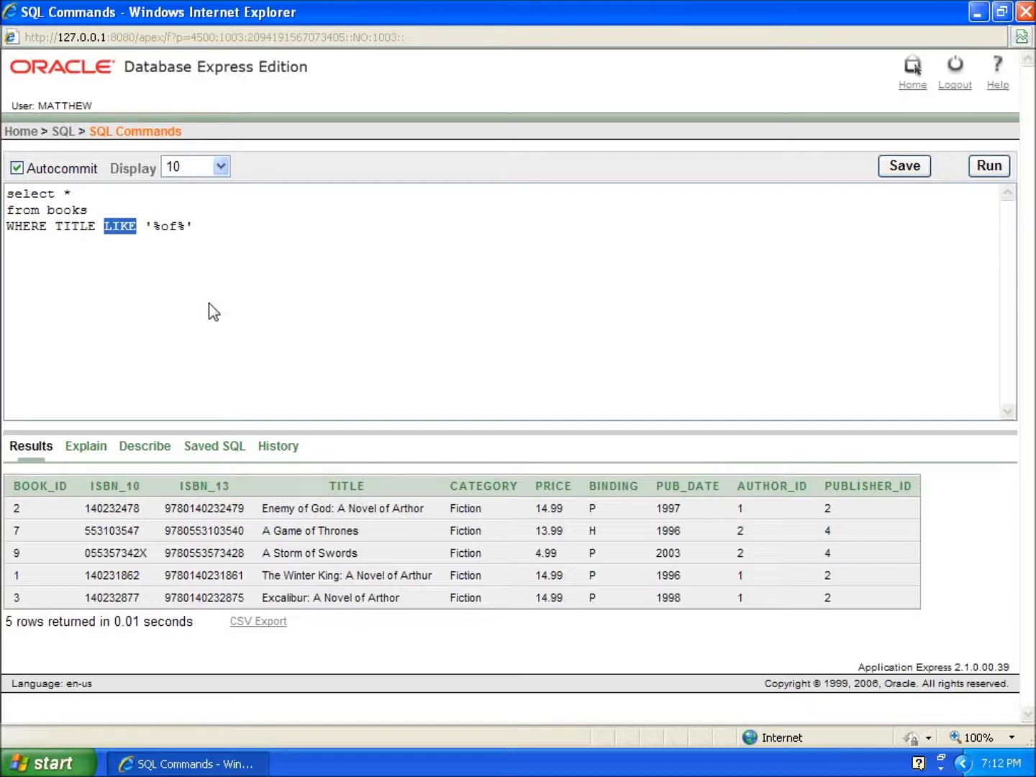